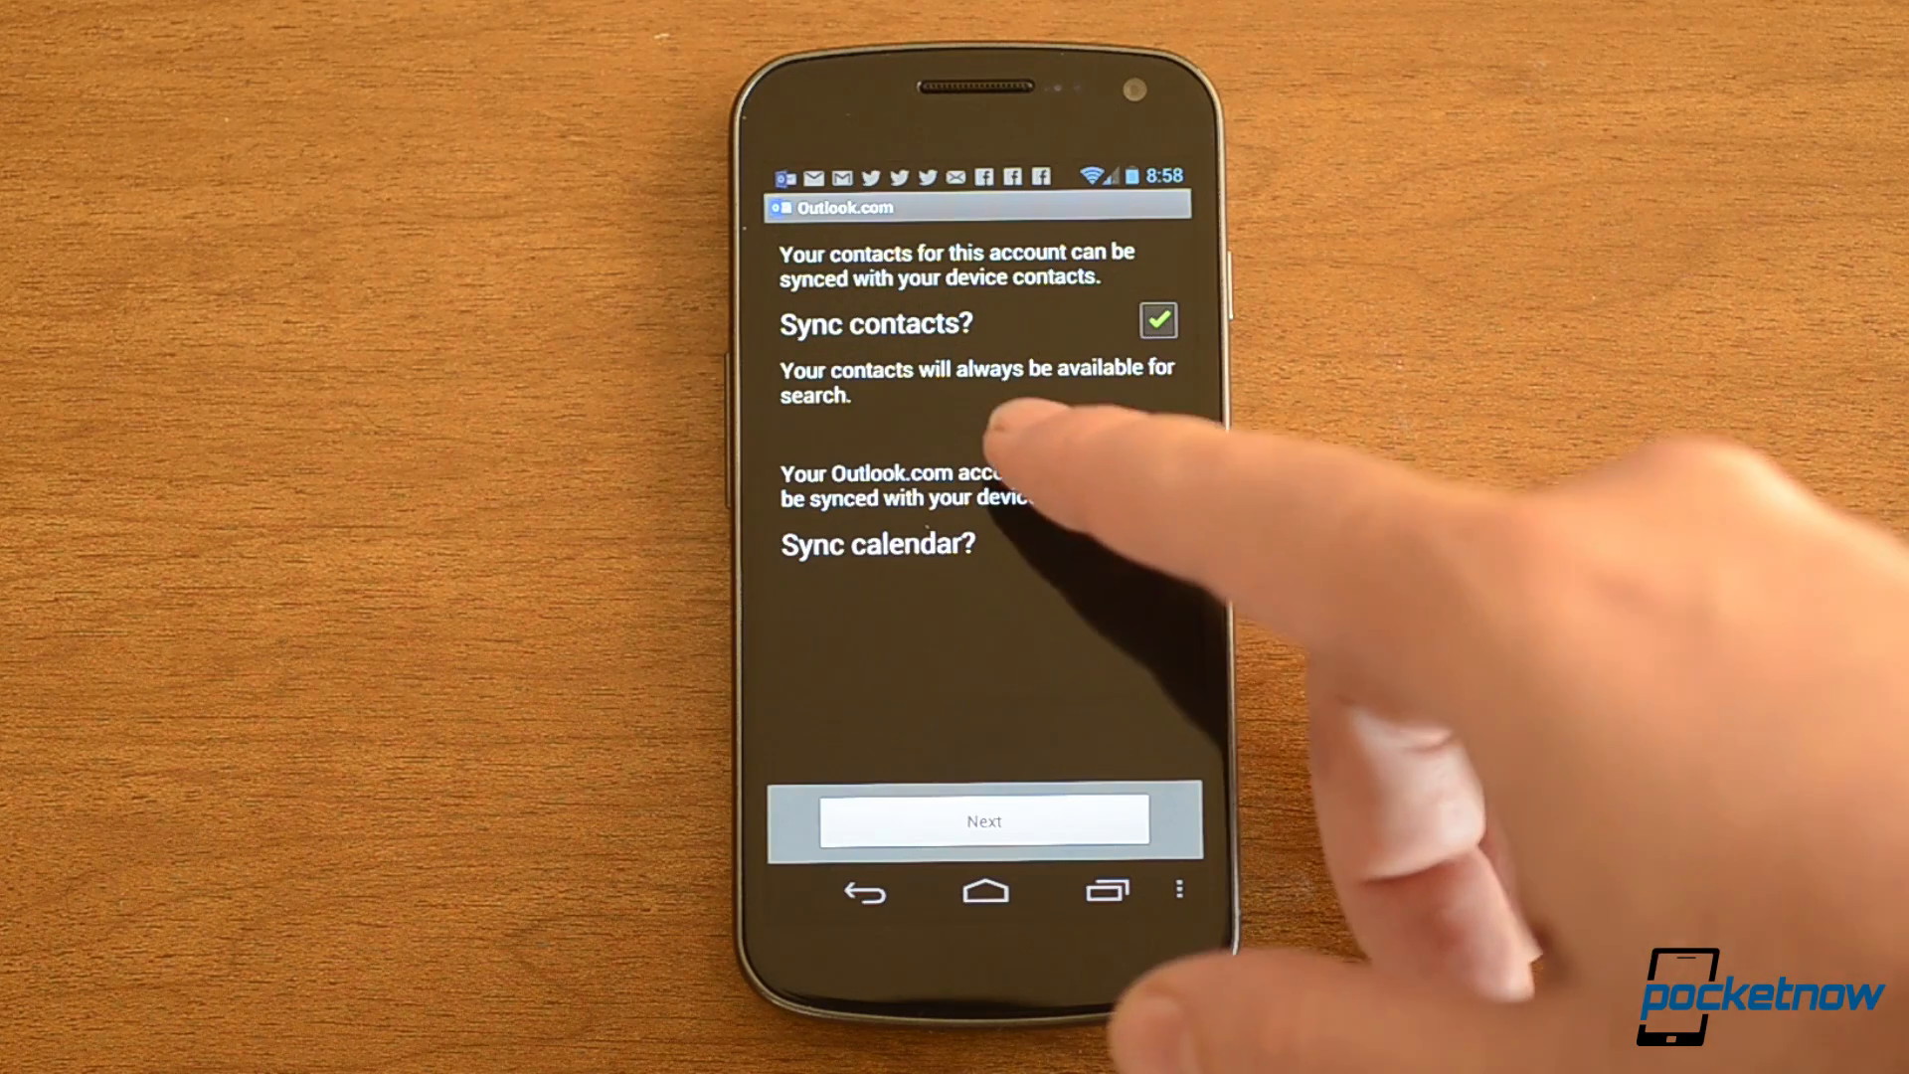
# Enable Sync calendar and complete setup with Next so the Hotmail inbox loads.
pyautogui.click(1161, 541)
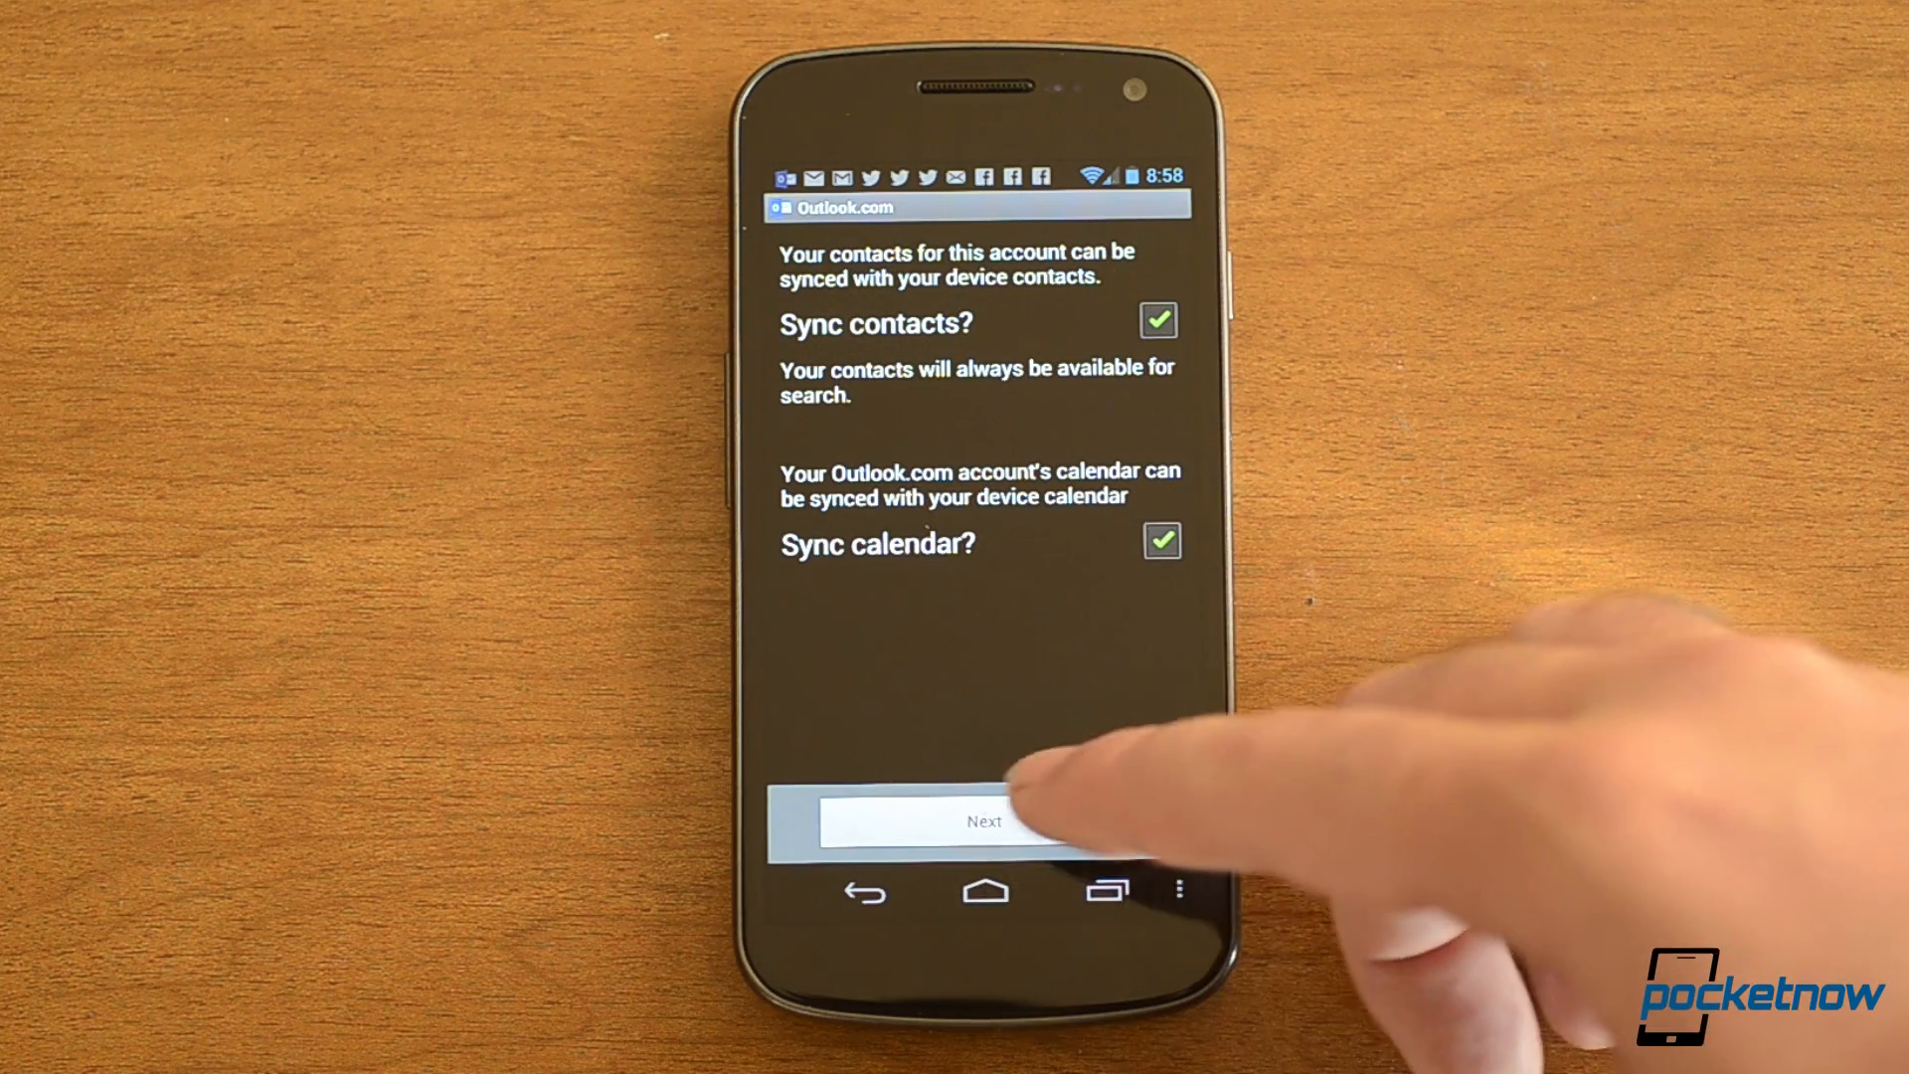
pyautogui.click(985, 821)
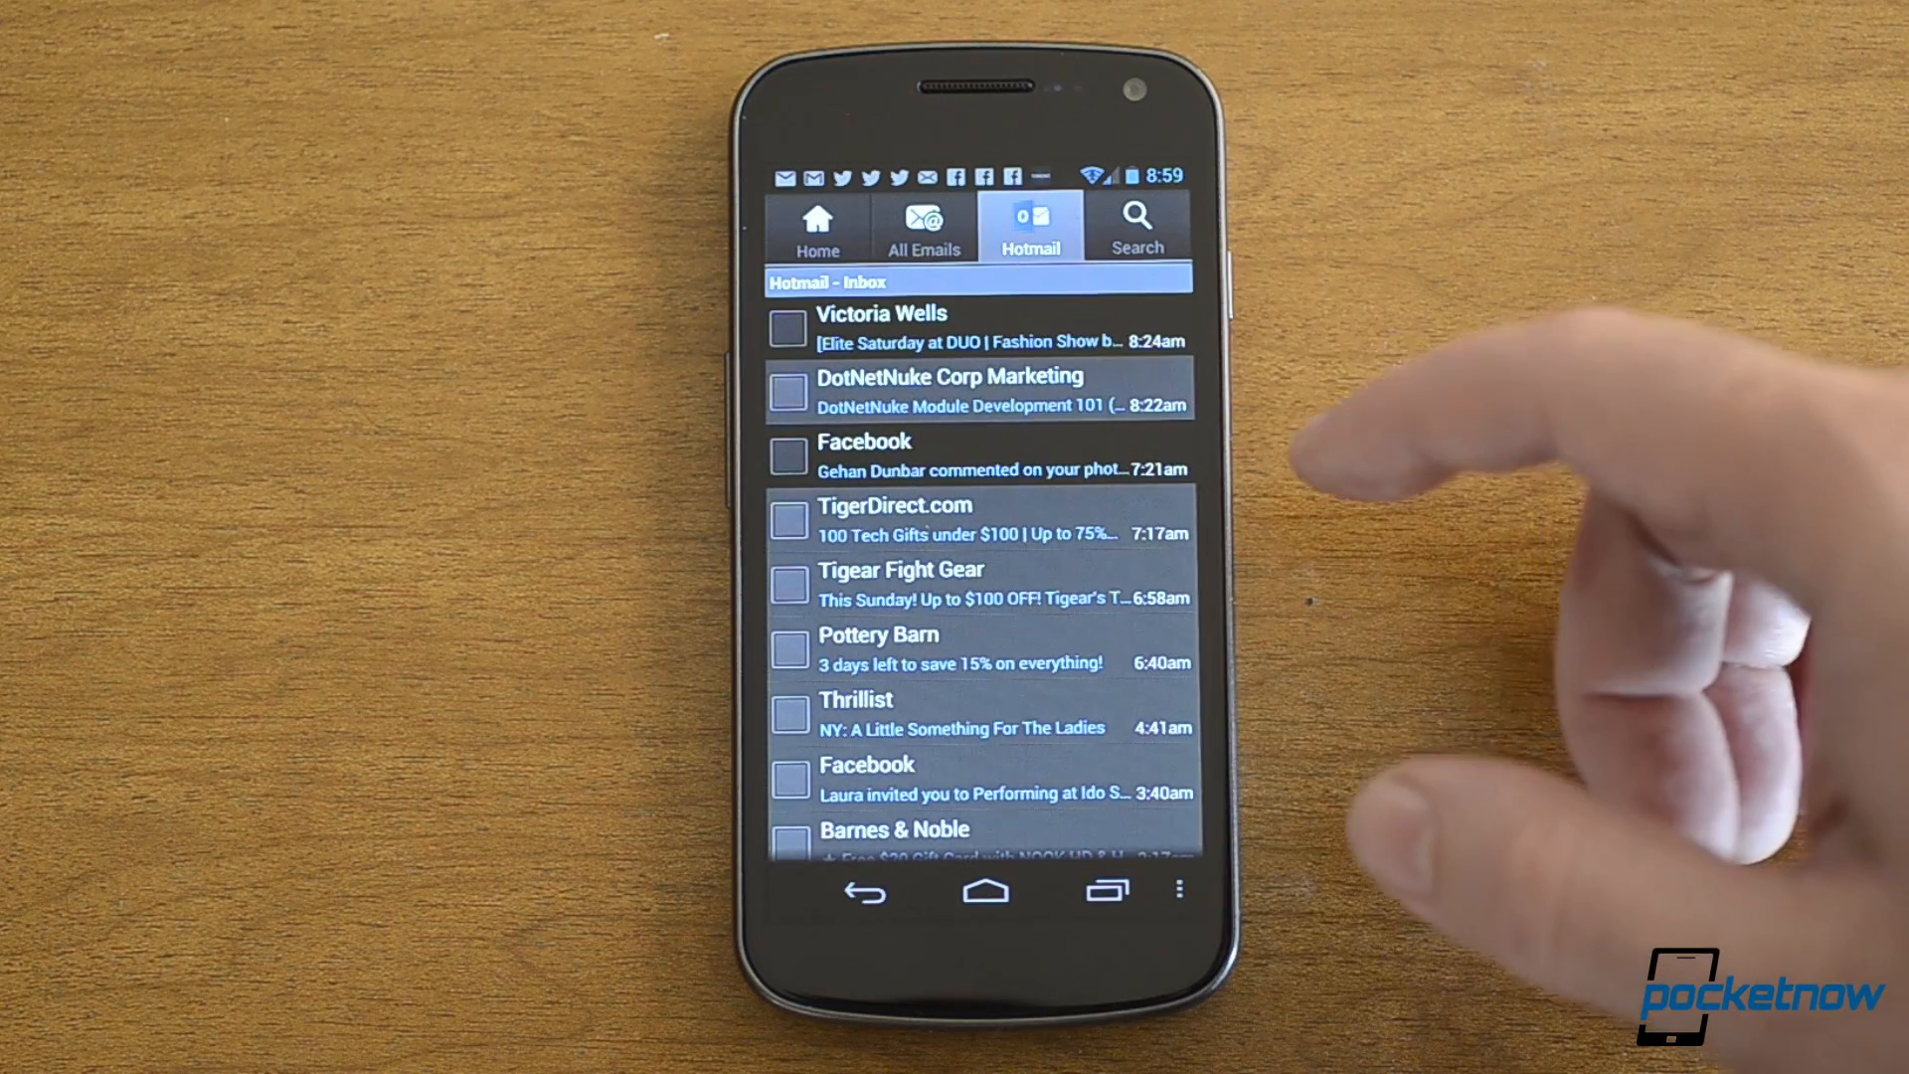
# Visit All Emails, the Hotmail inbox and Home, then choose Add Outlook.com Account.
pyautogui.click(925, 227)
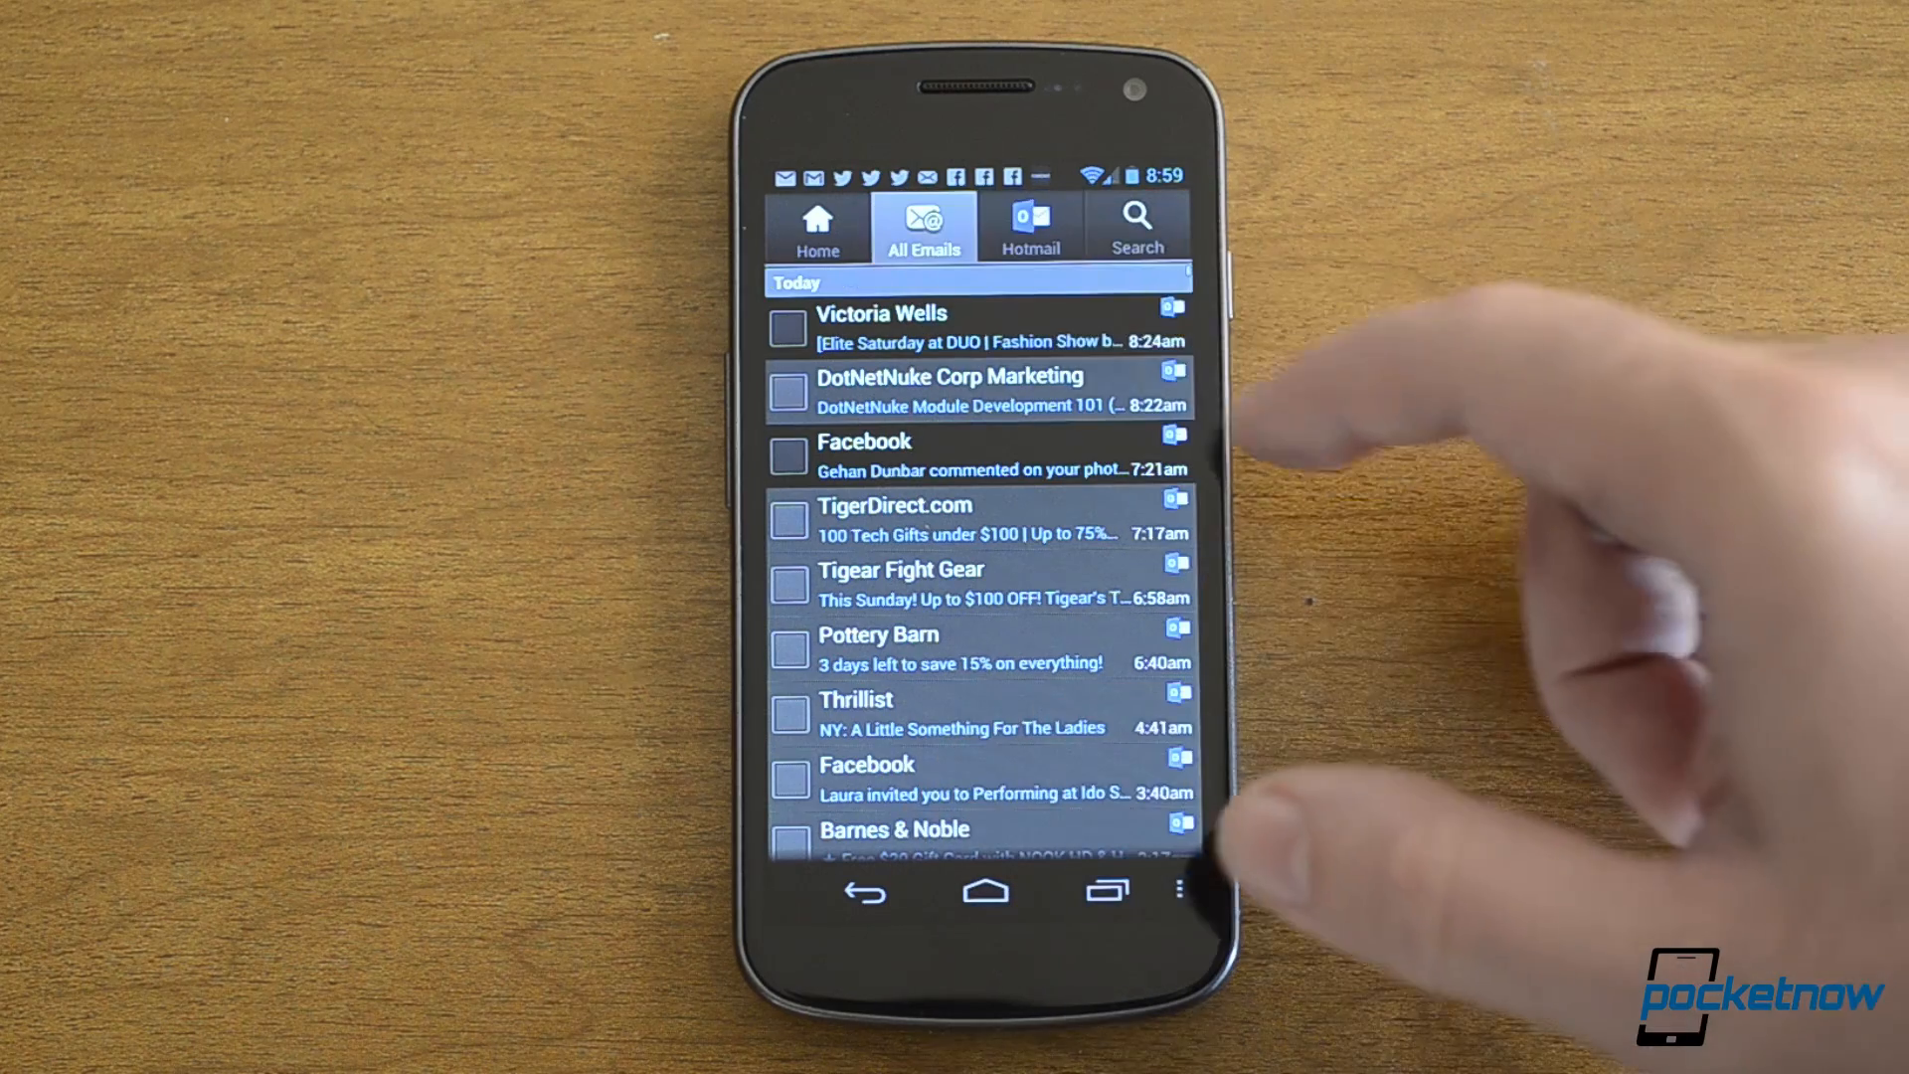
pyautogui.click(1030, 227)
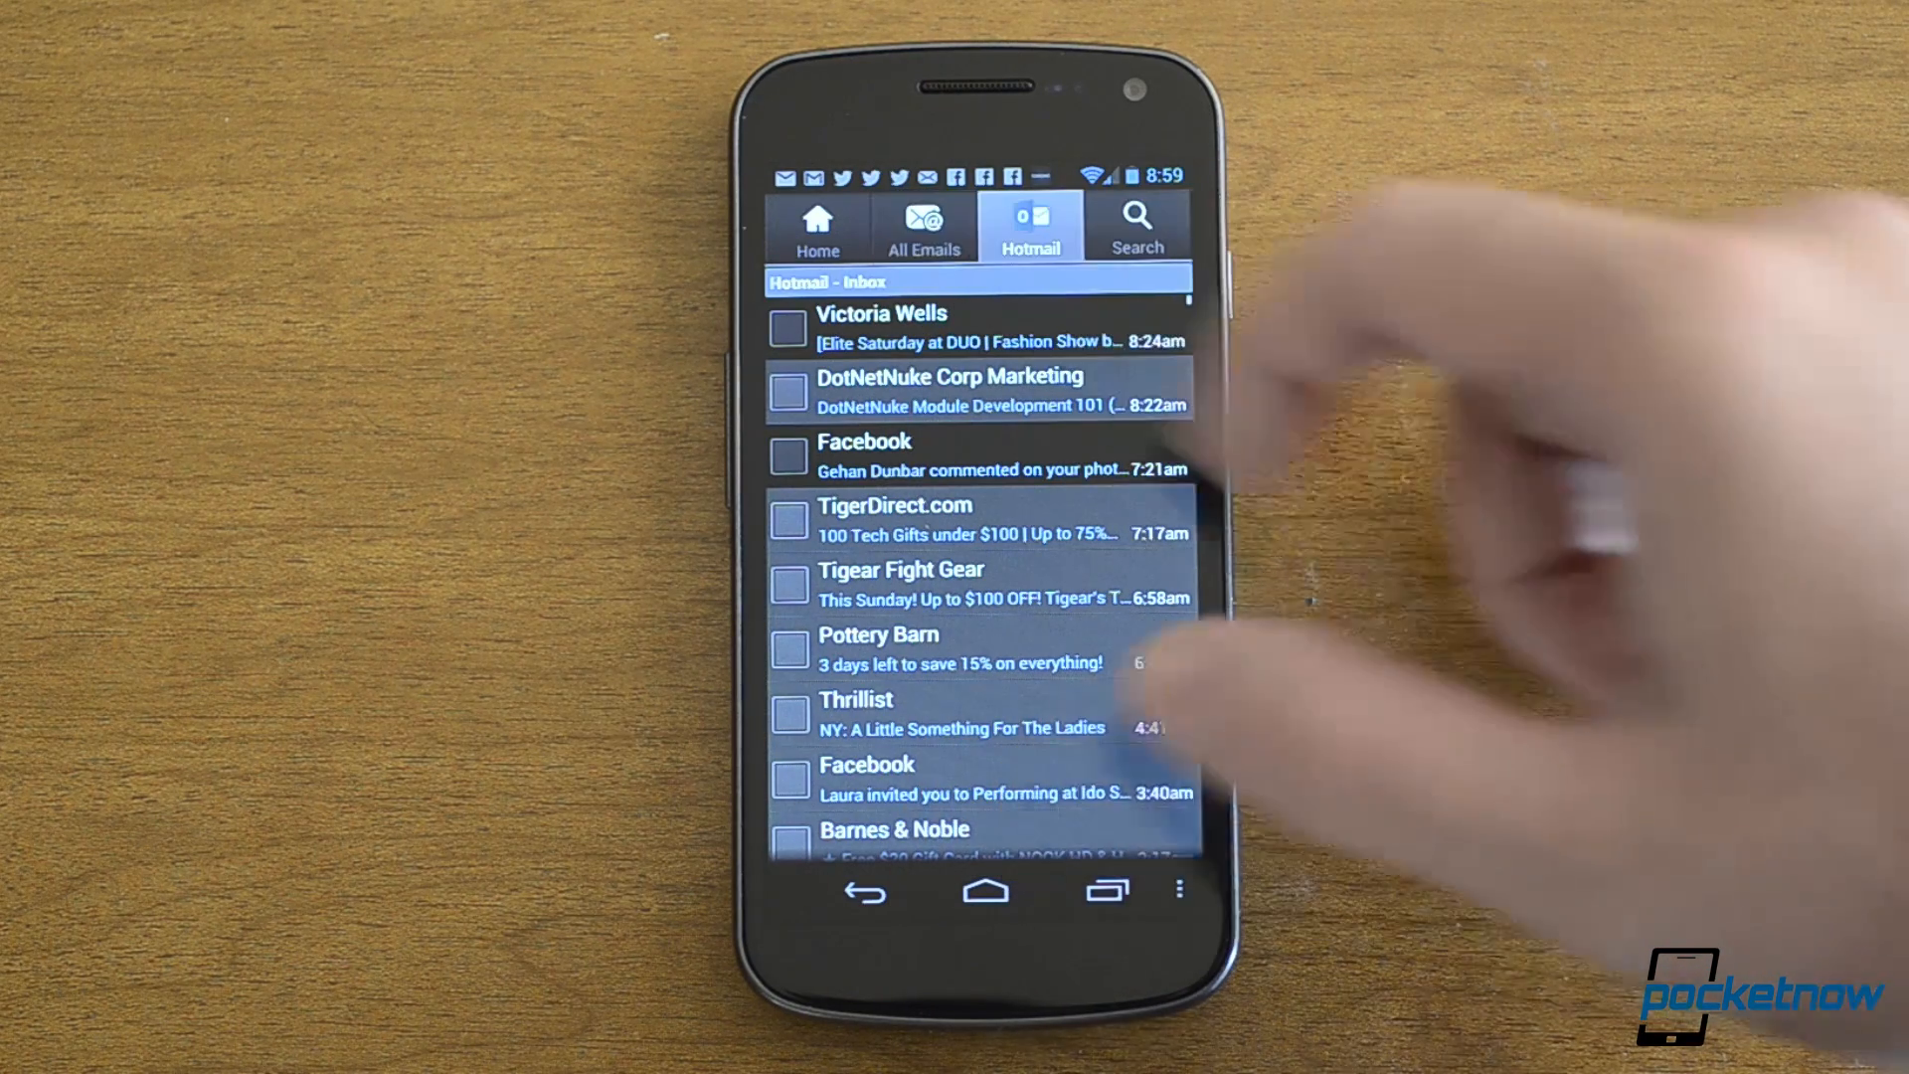
pyautogui.click(817, 227)
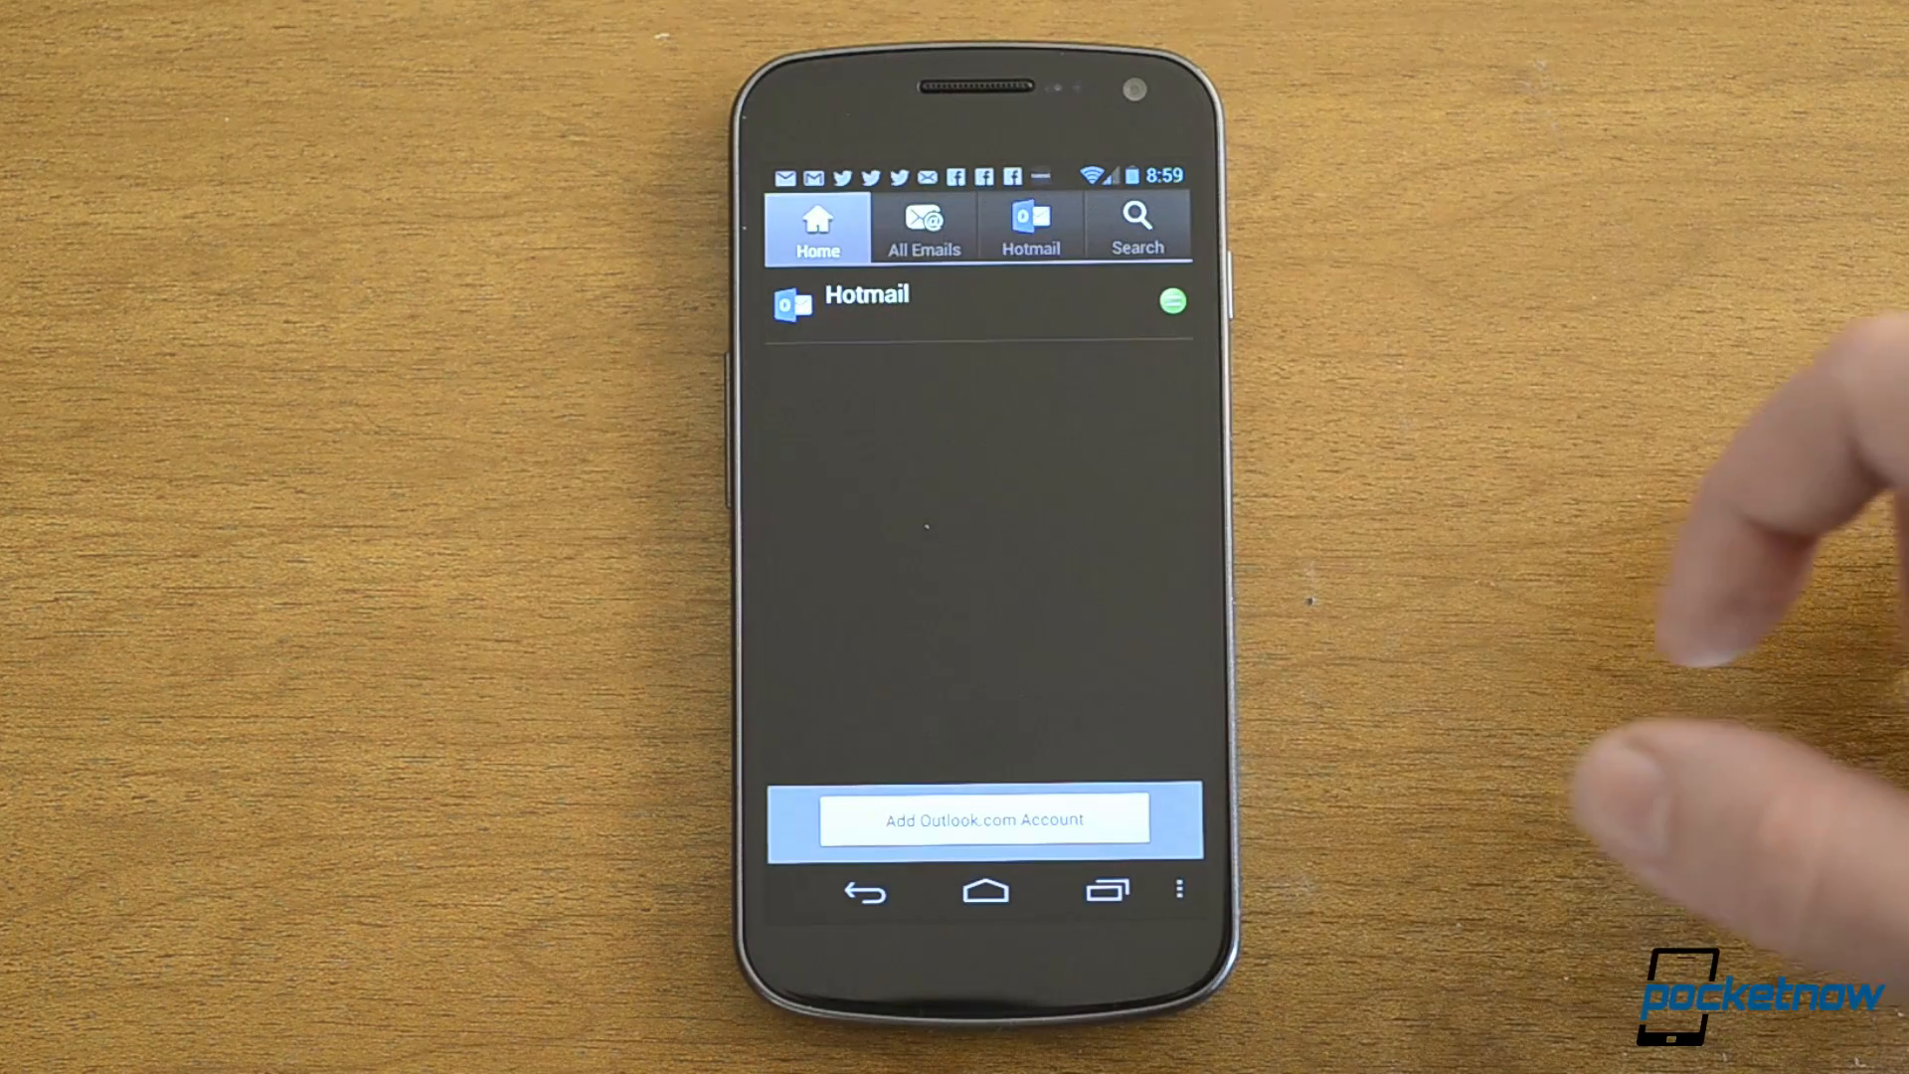
pyautogui.click(980, 823)
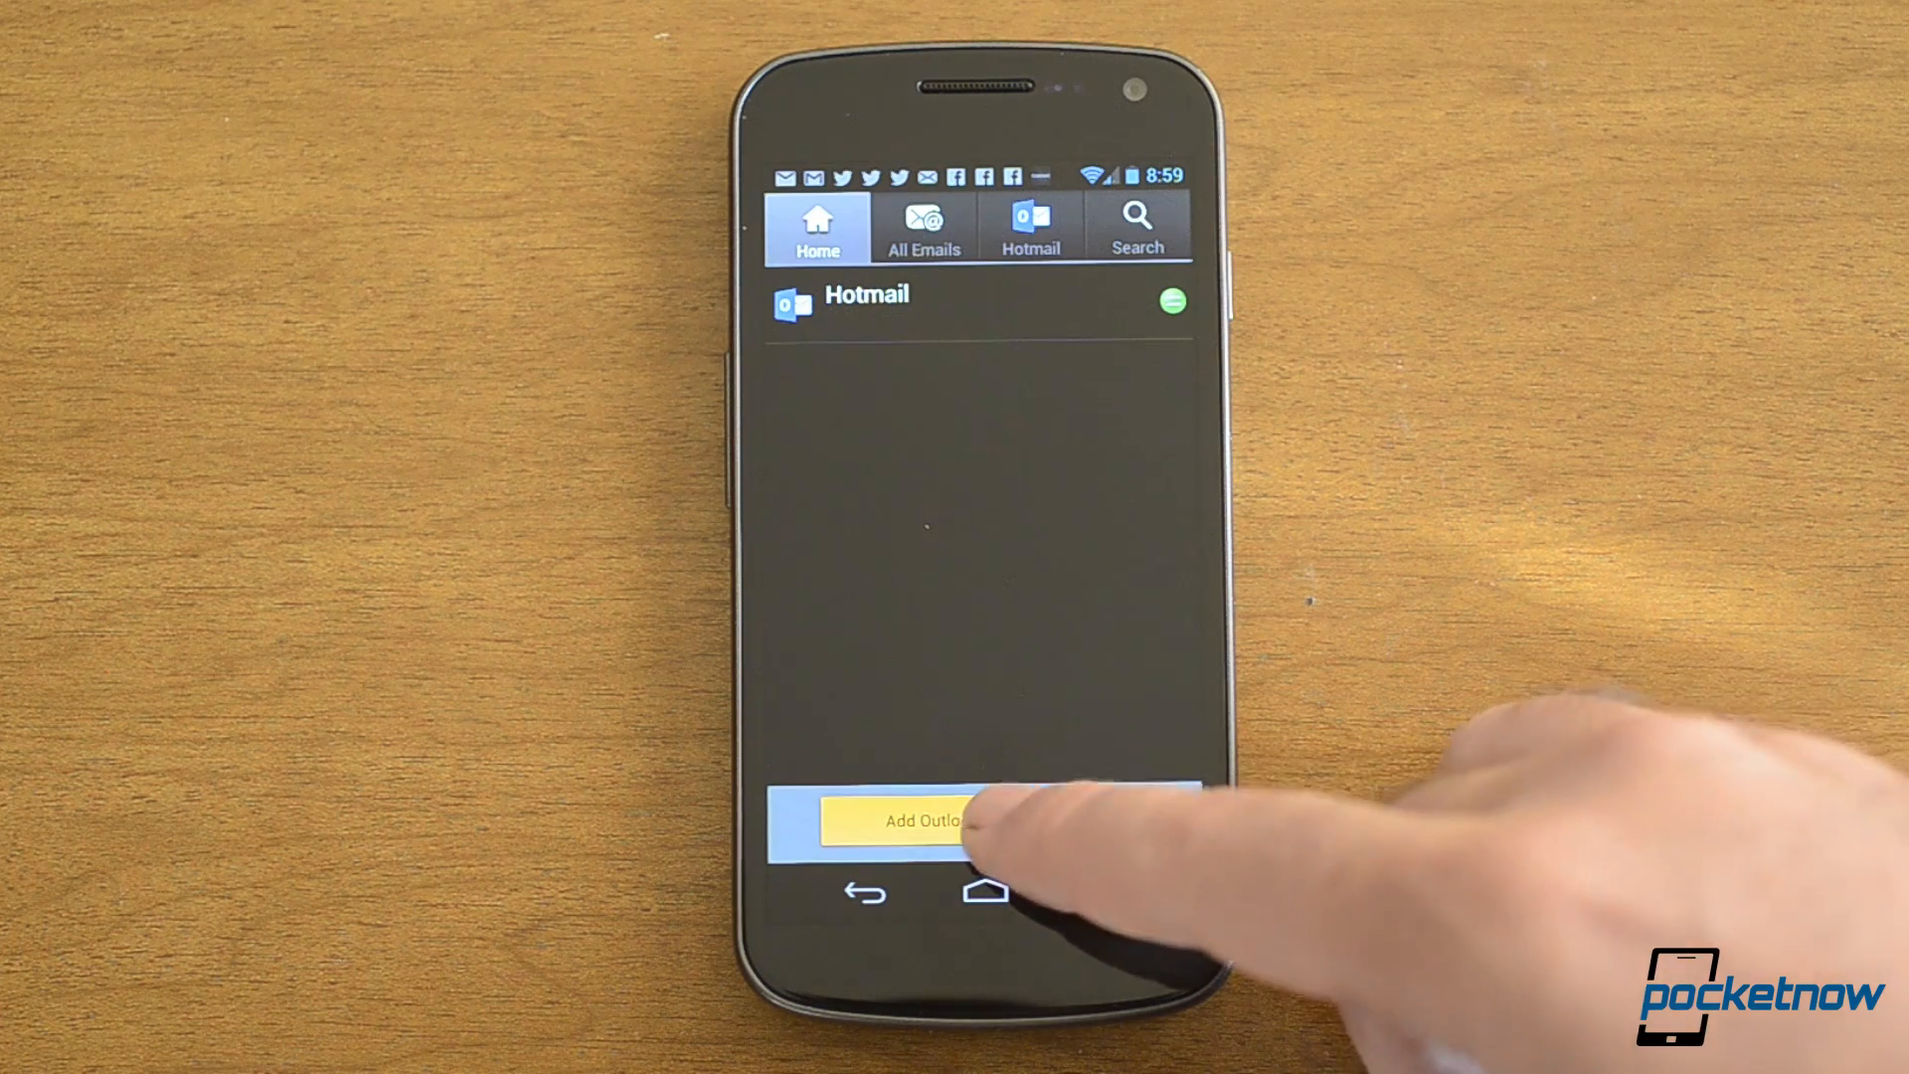
pyautogui.click(925, 820)
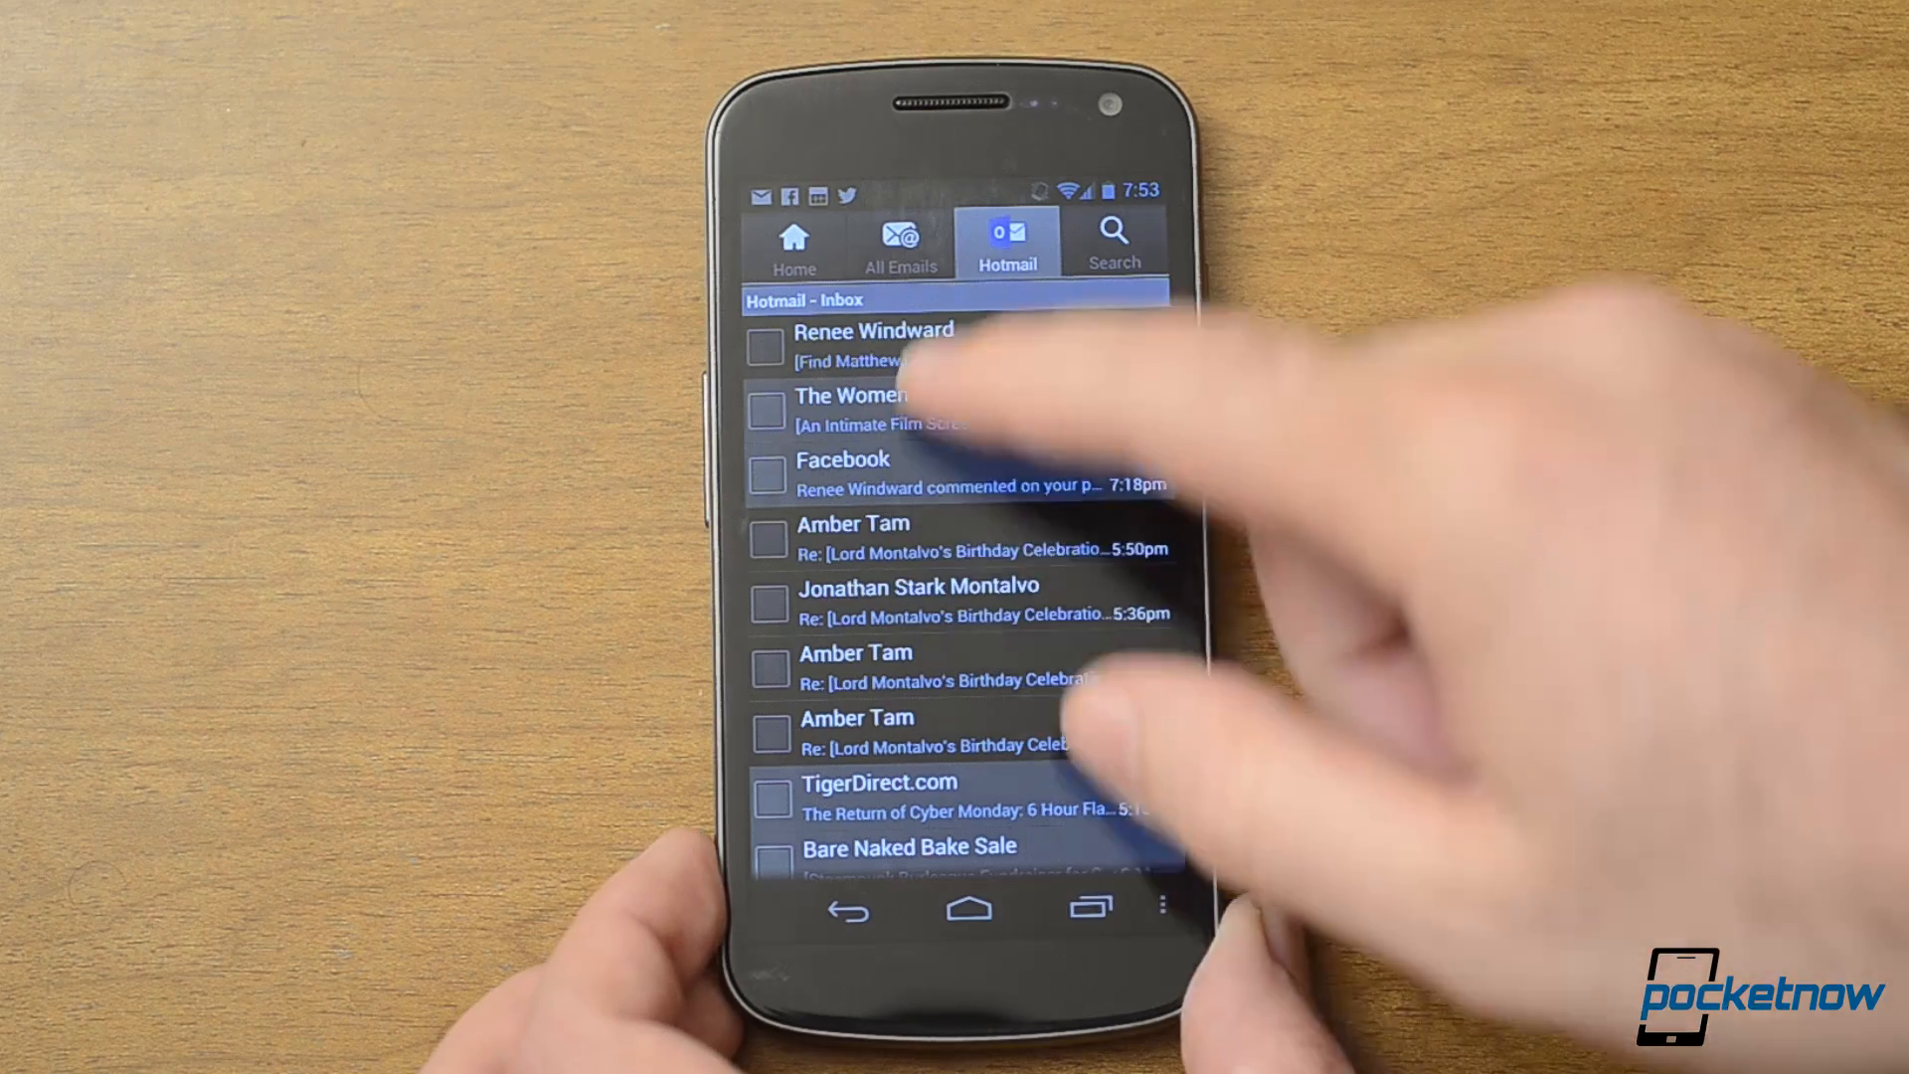
# Select the first inbox message and reach account settings from the overflow menu.
pyautogui.click(763, 348)
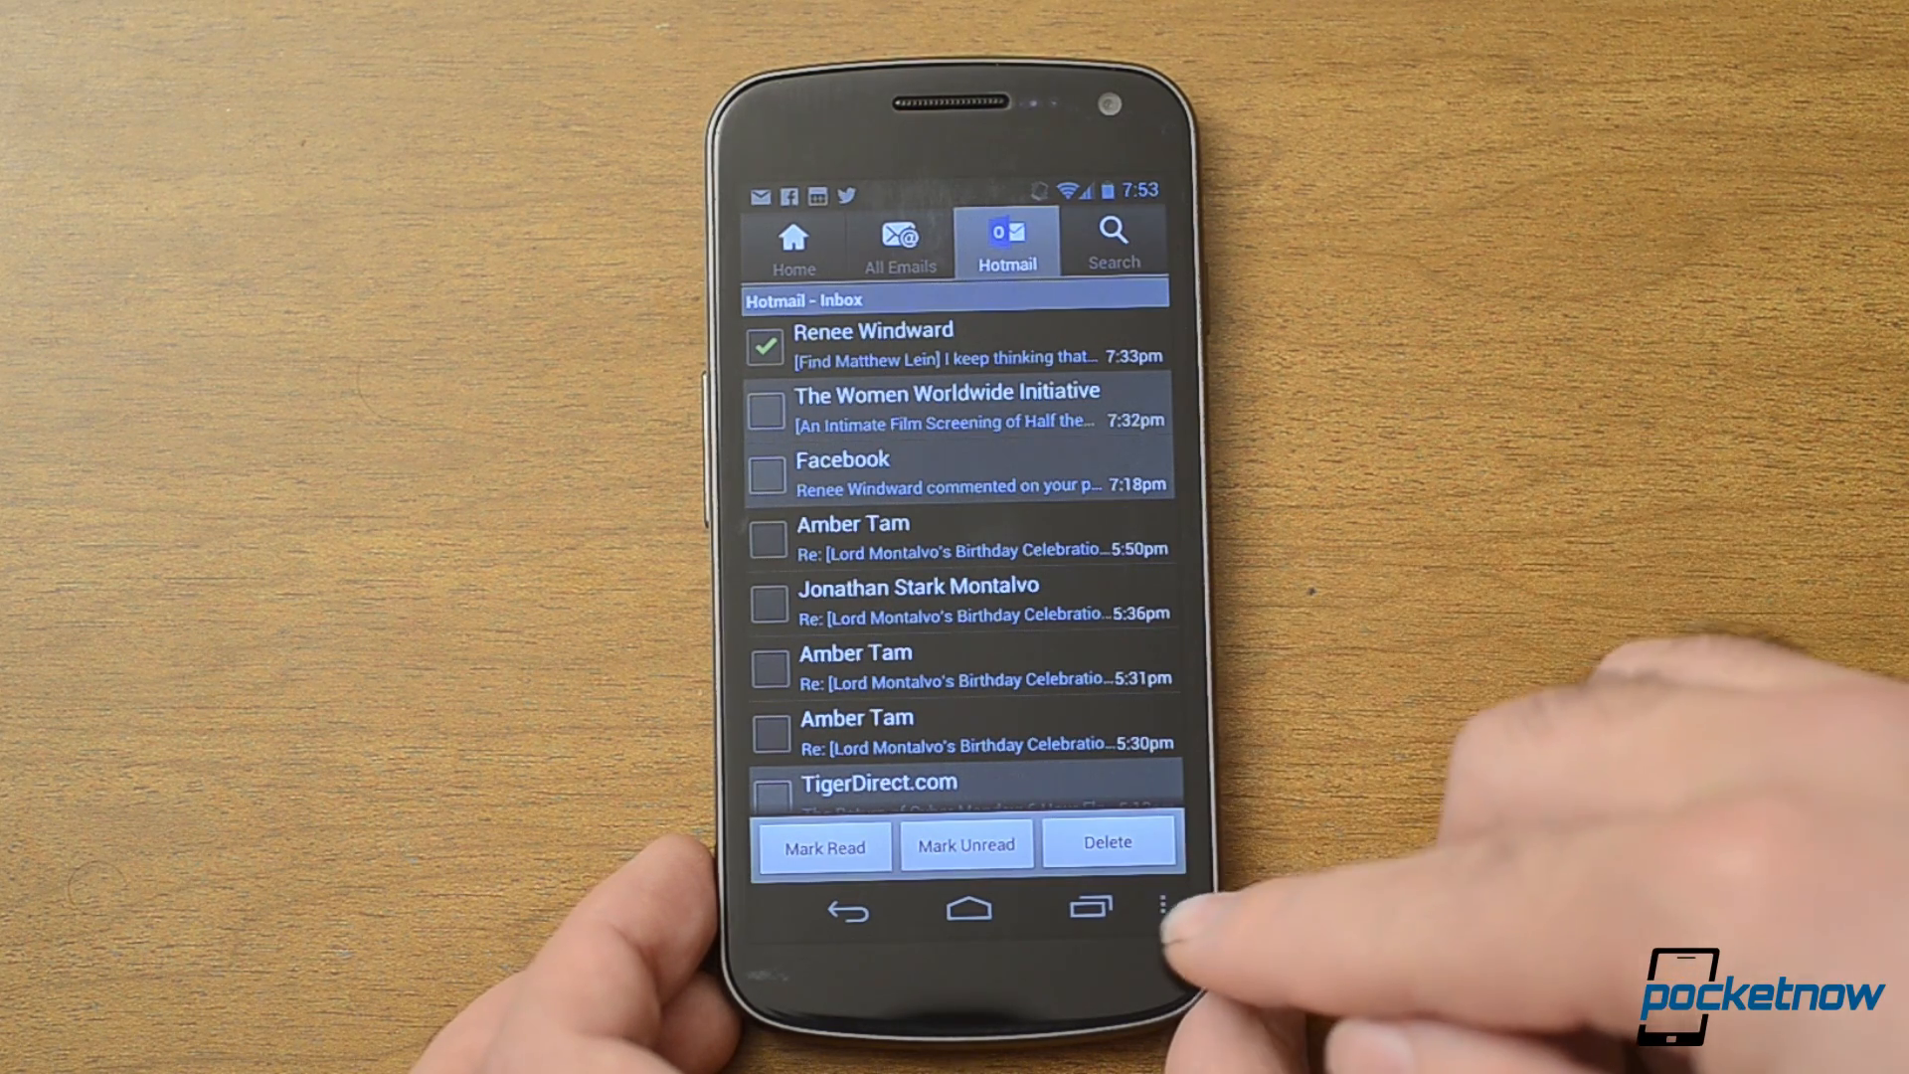
pyautogui.click(1162, 911)
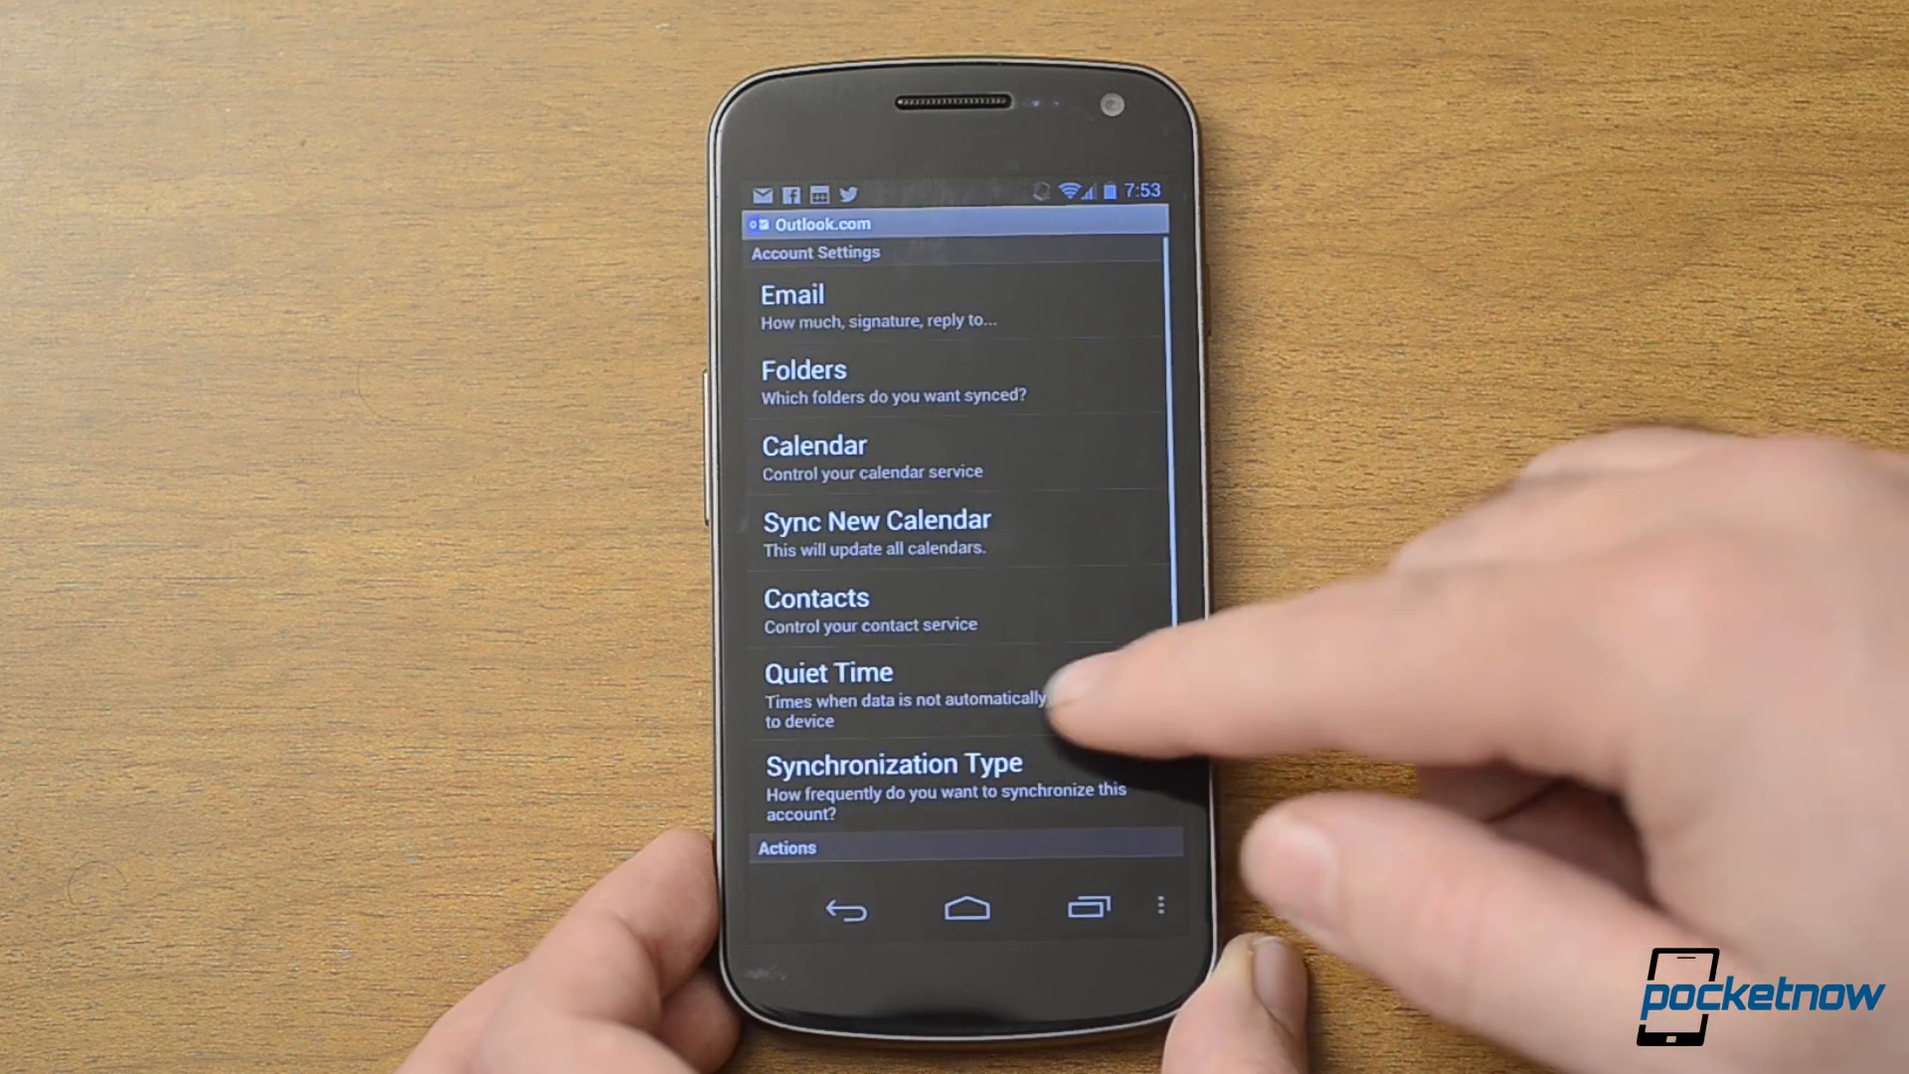
# View the Quiet Time options with low-power and roaming checks on, then go back.
pyautogui.scroll(-3)
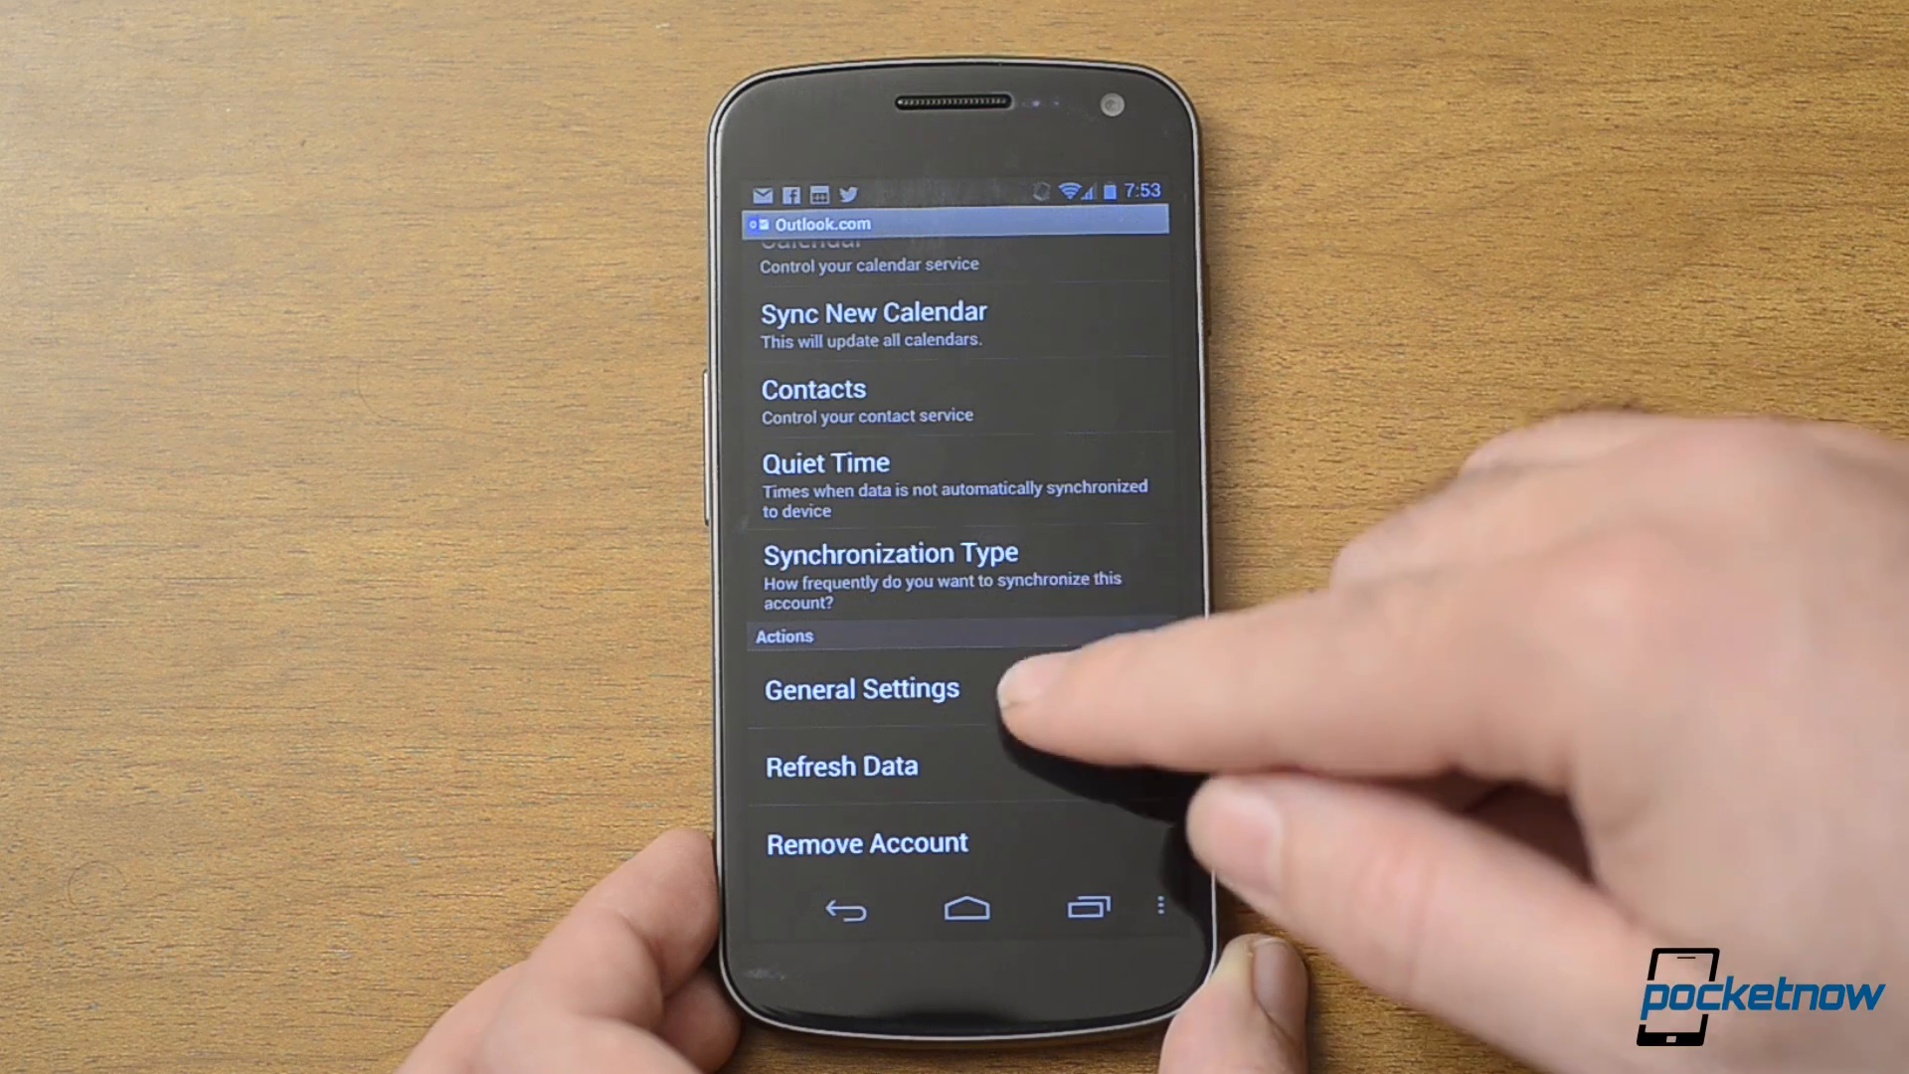
pyautogui.click(823, 461)
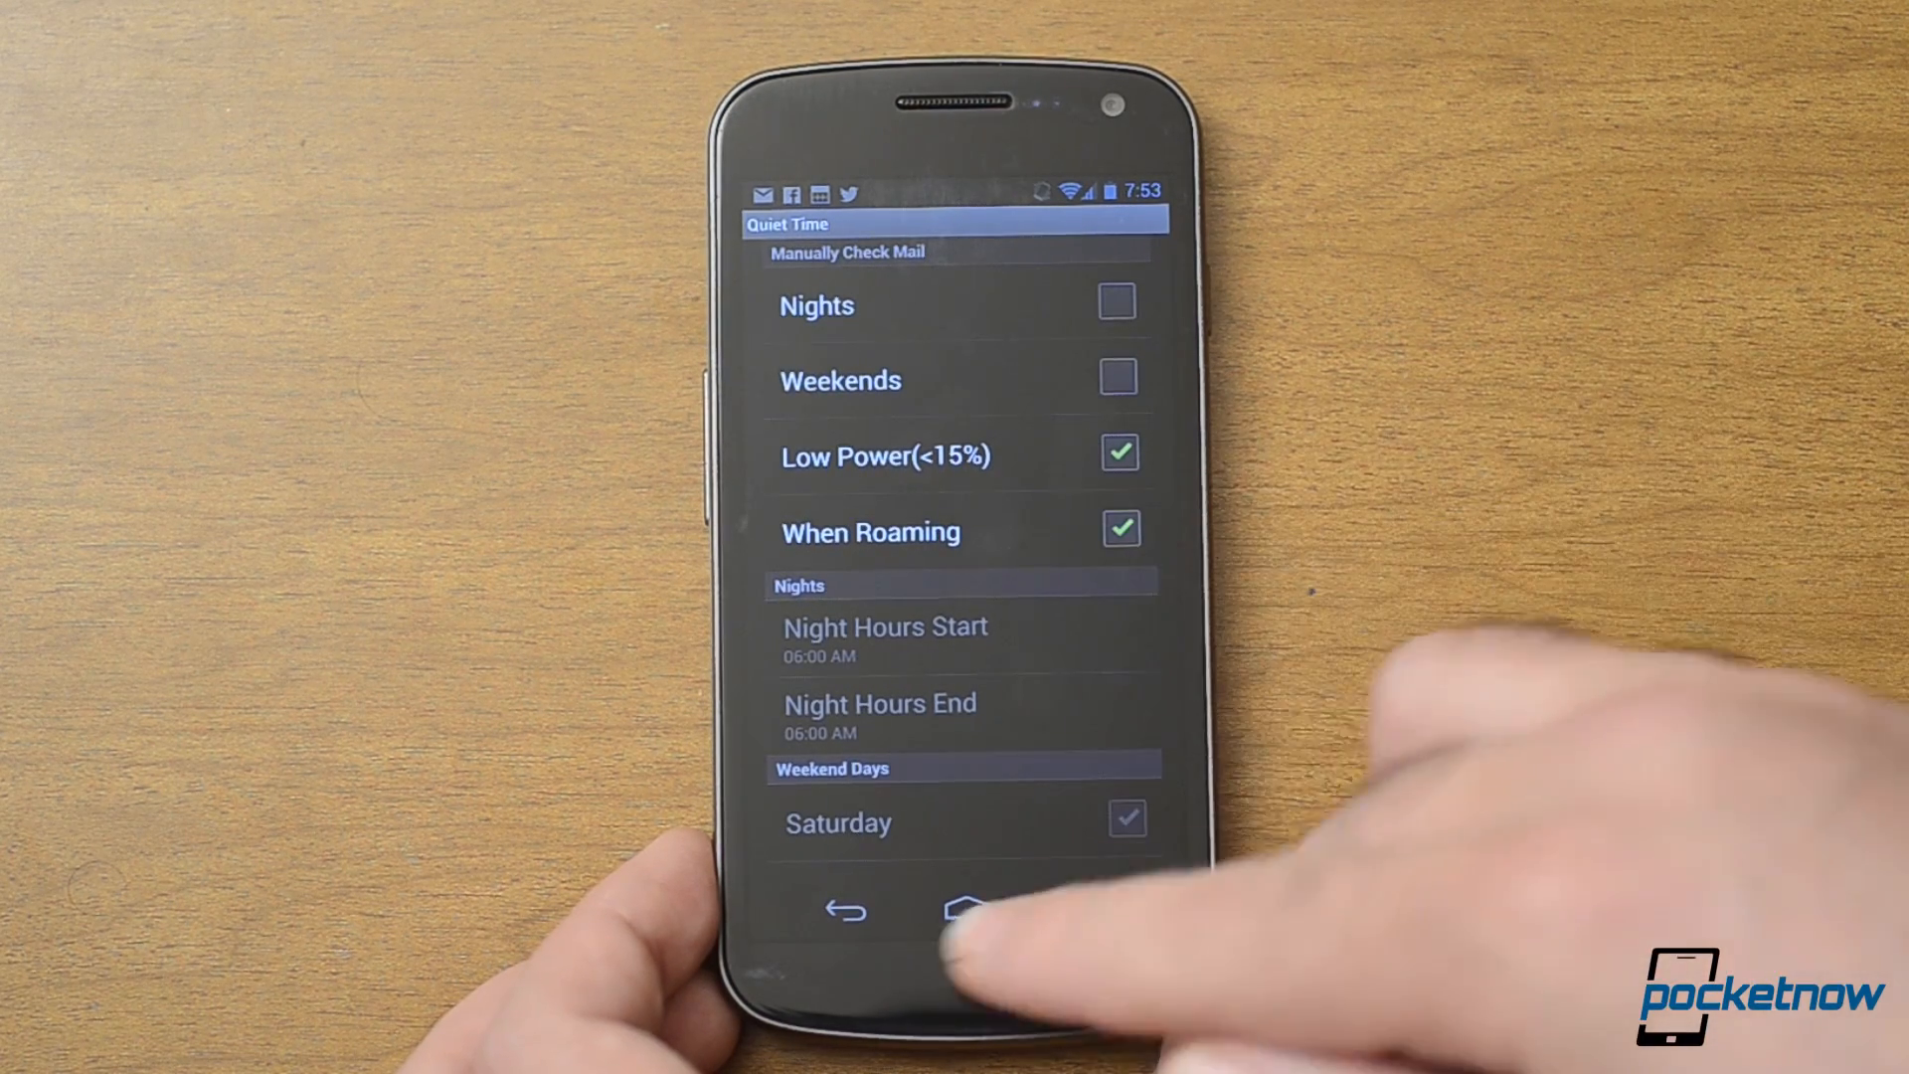
pyautogui.click(970, 907)
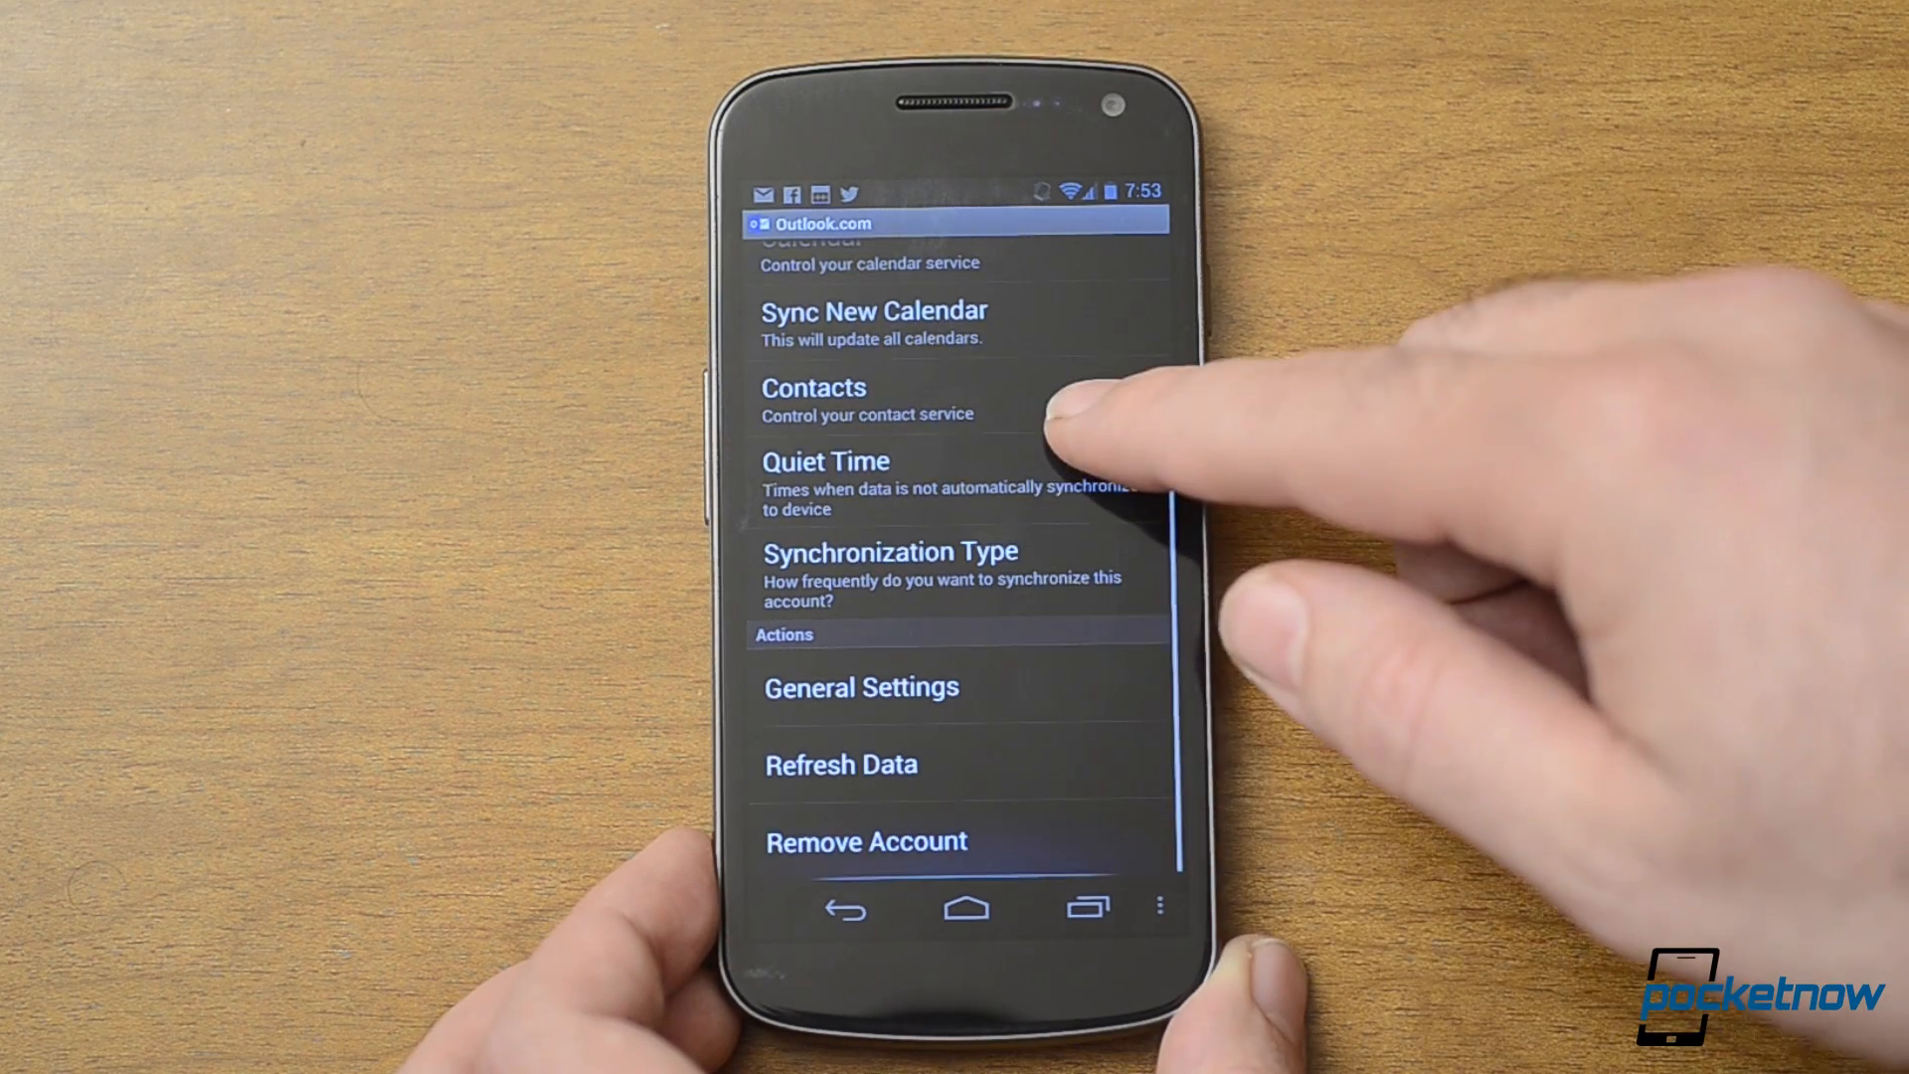
pyautogui.scroll(-3)
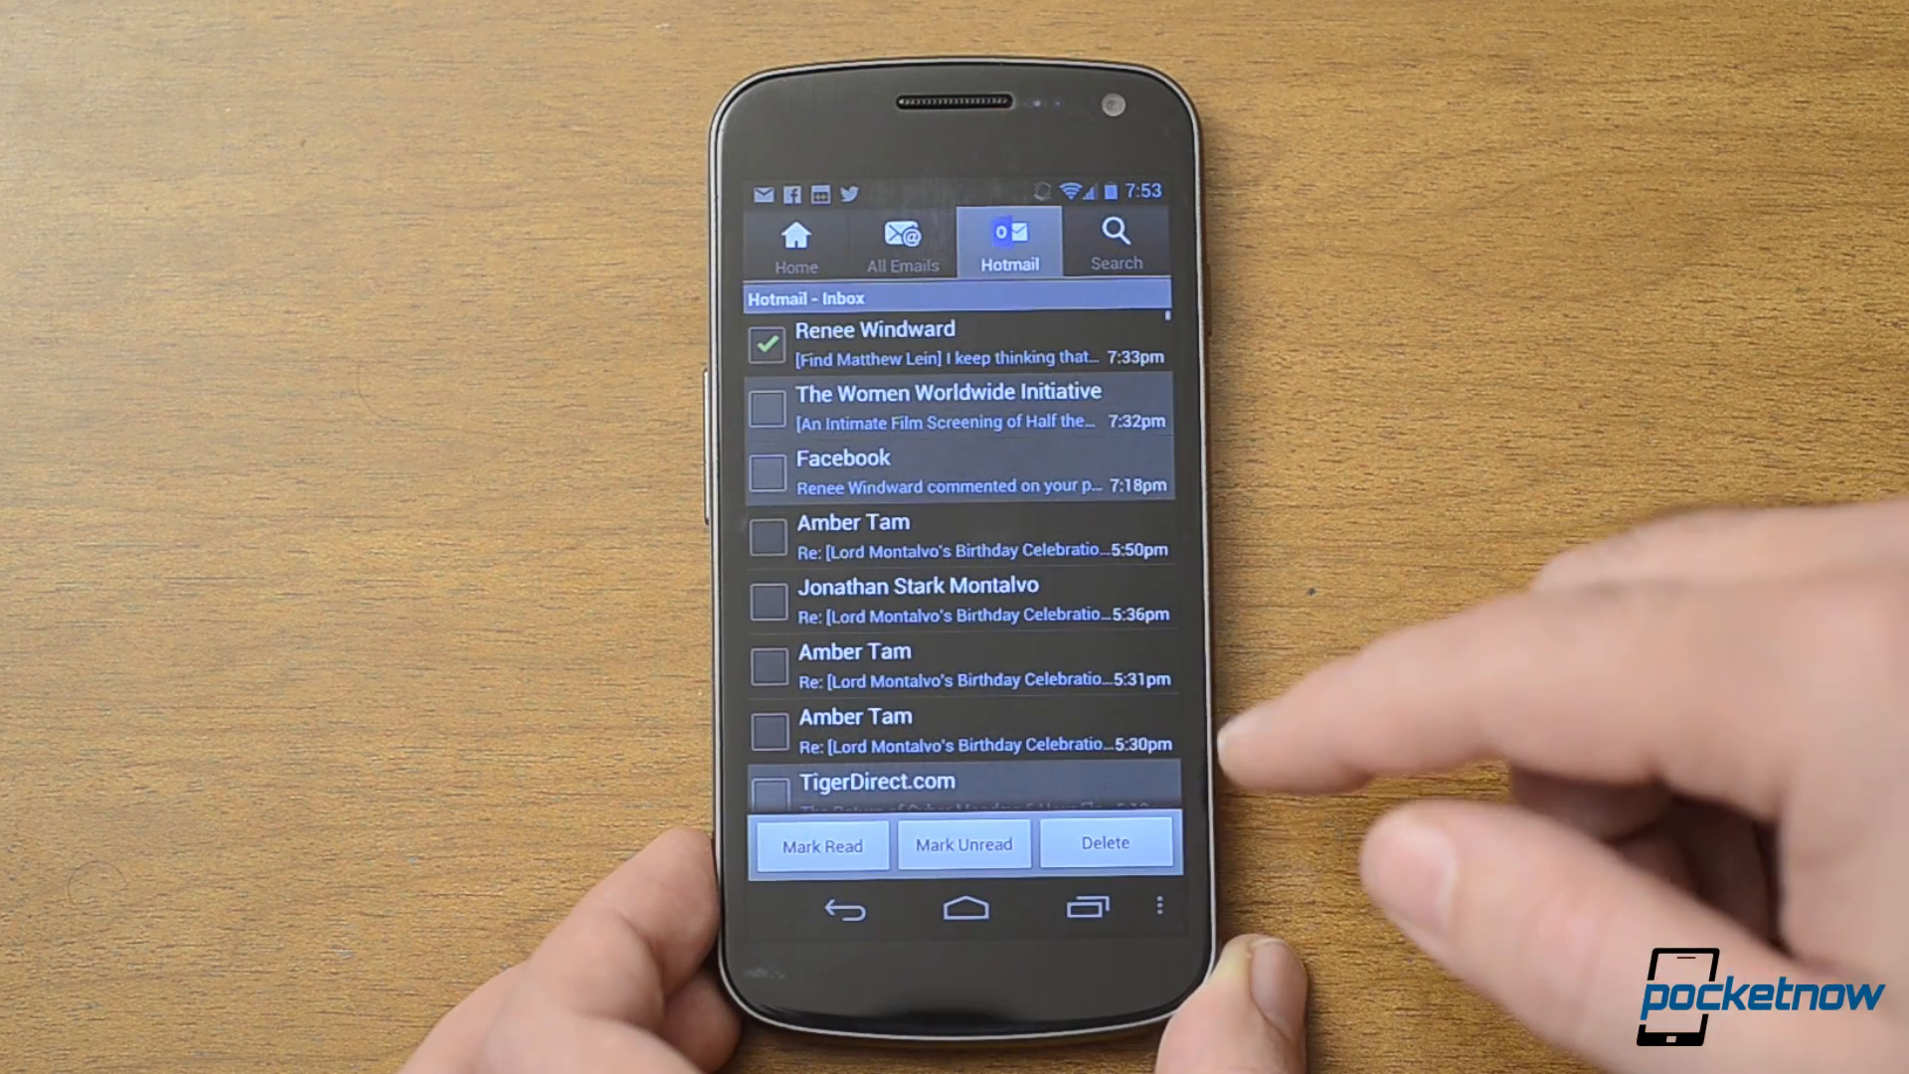
# Deselect the first message and show the Recent Apps list.
pyautogui.click(1116, 239)
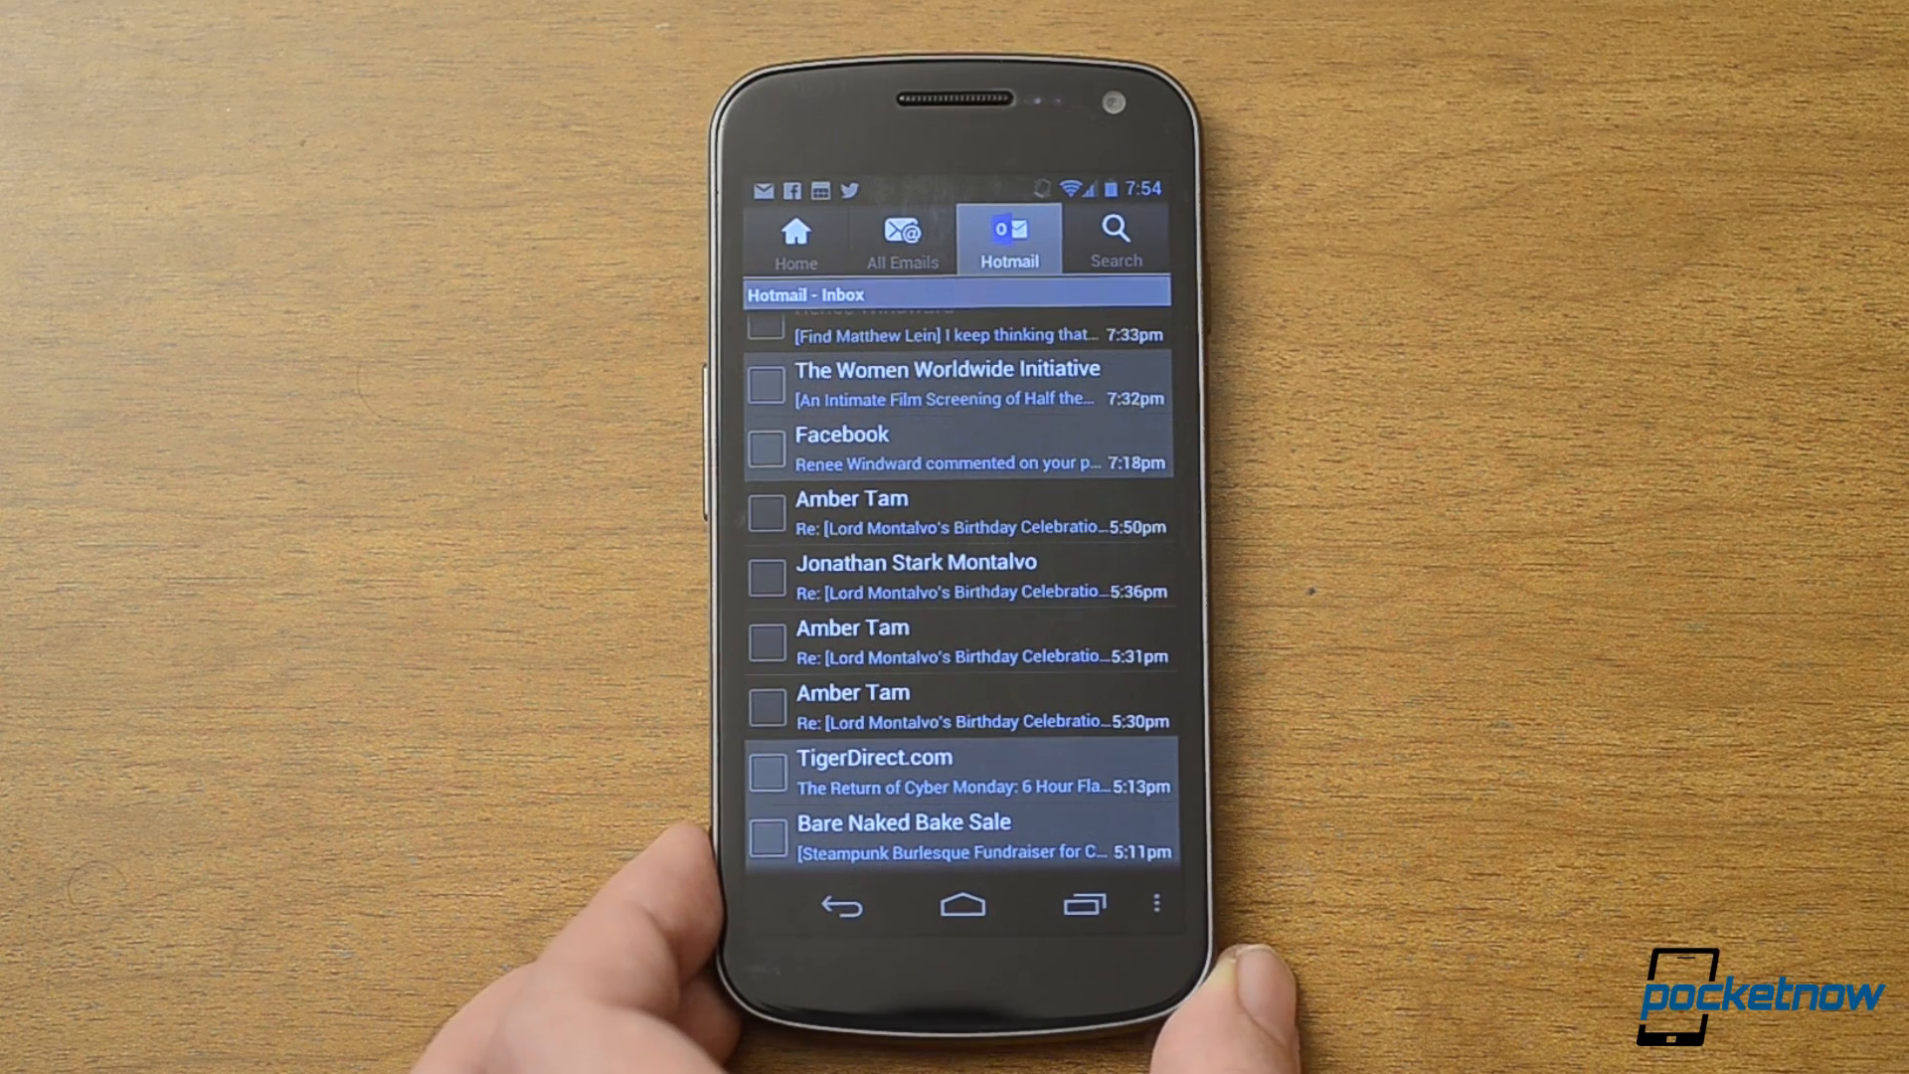
pyautogui.click(1086, 906)
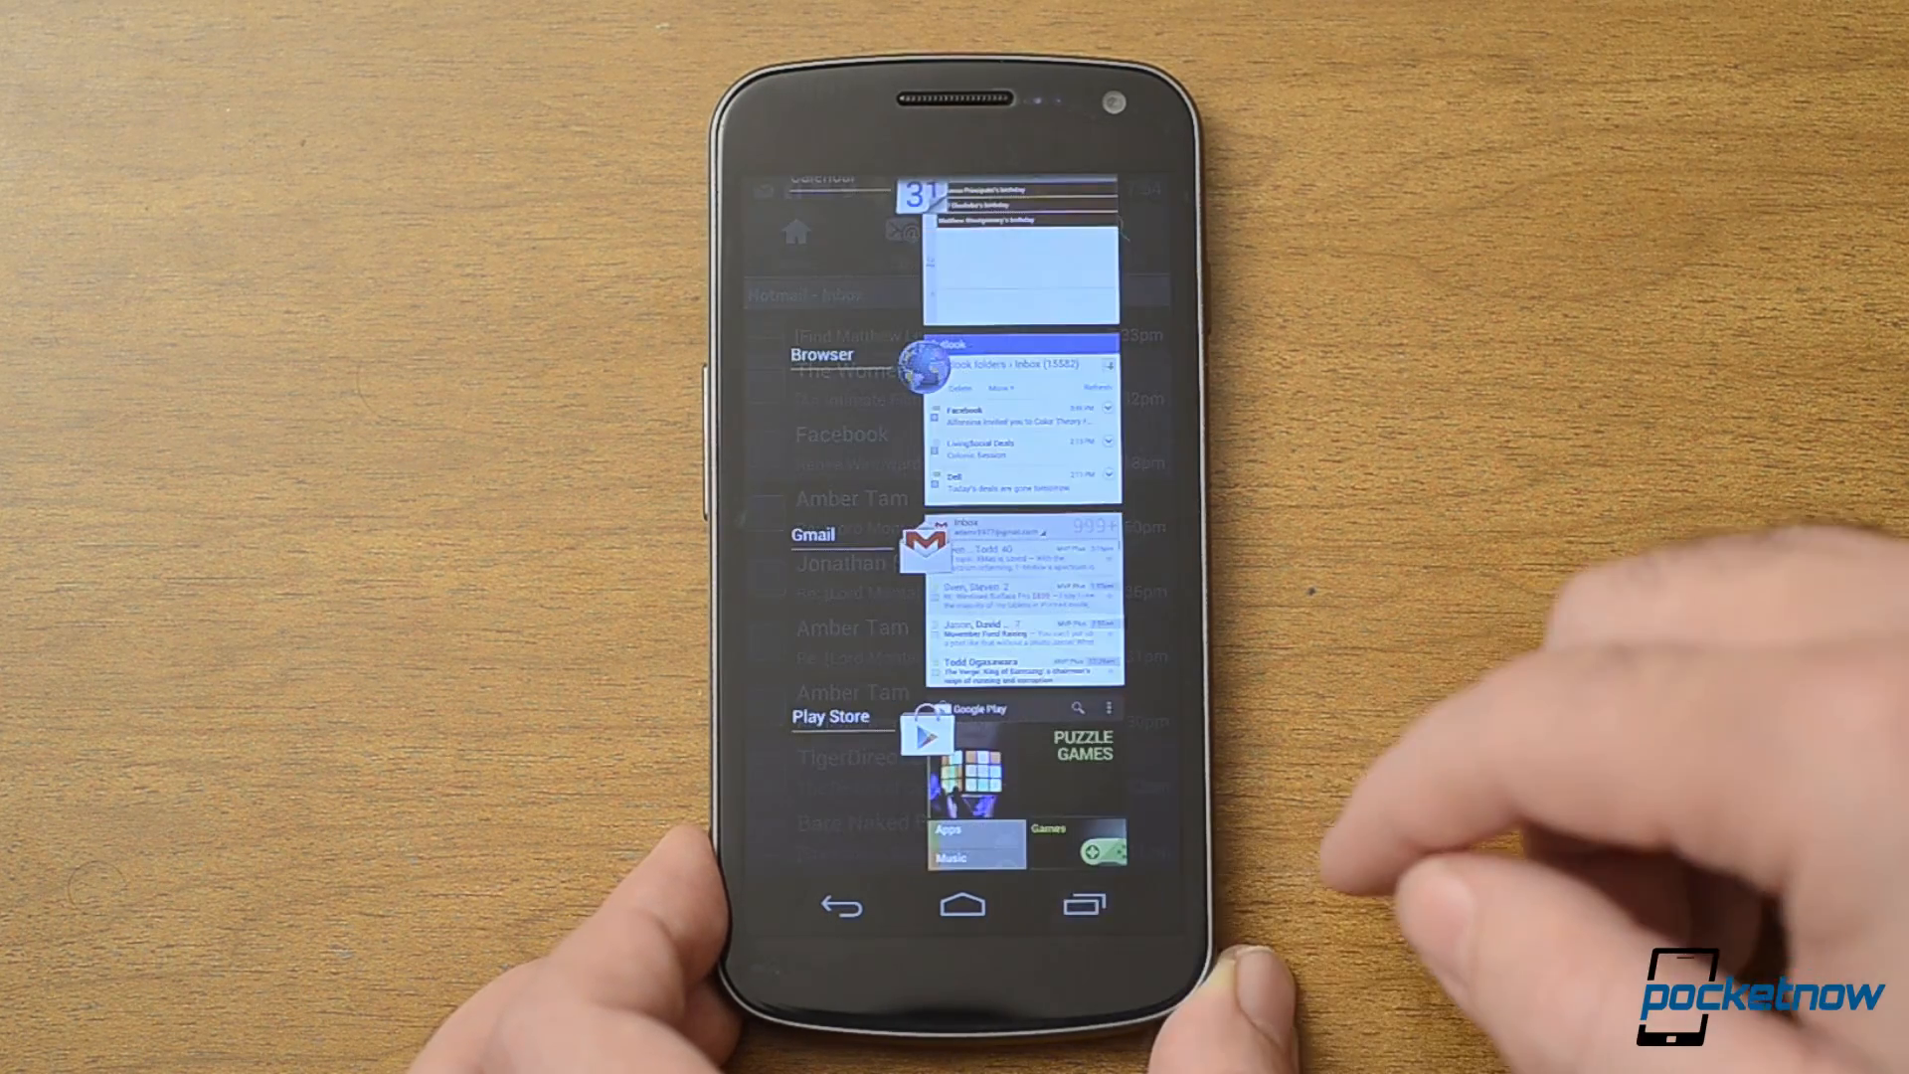
# Scroll through the recent apps list before returning Home.
pyautogui.scroll(-3)
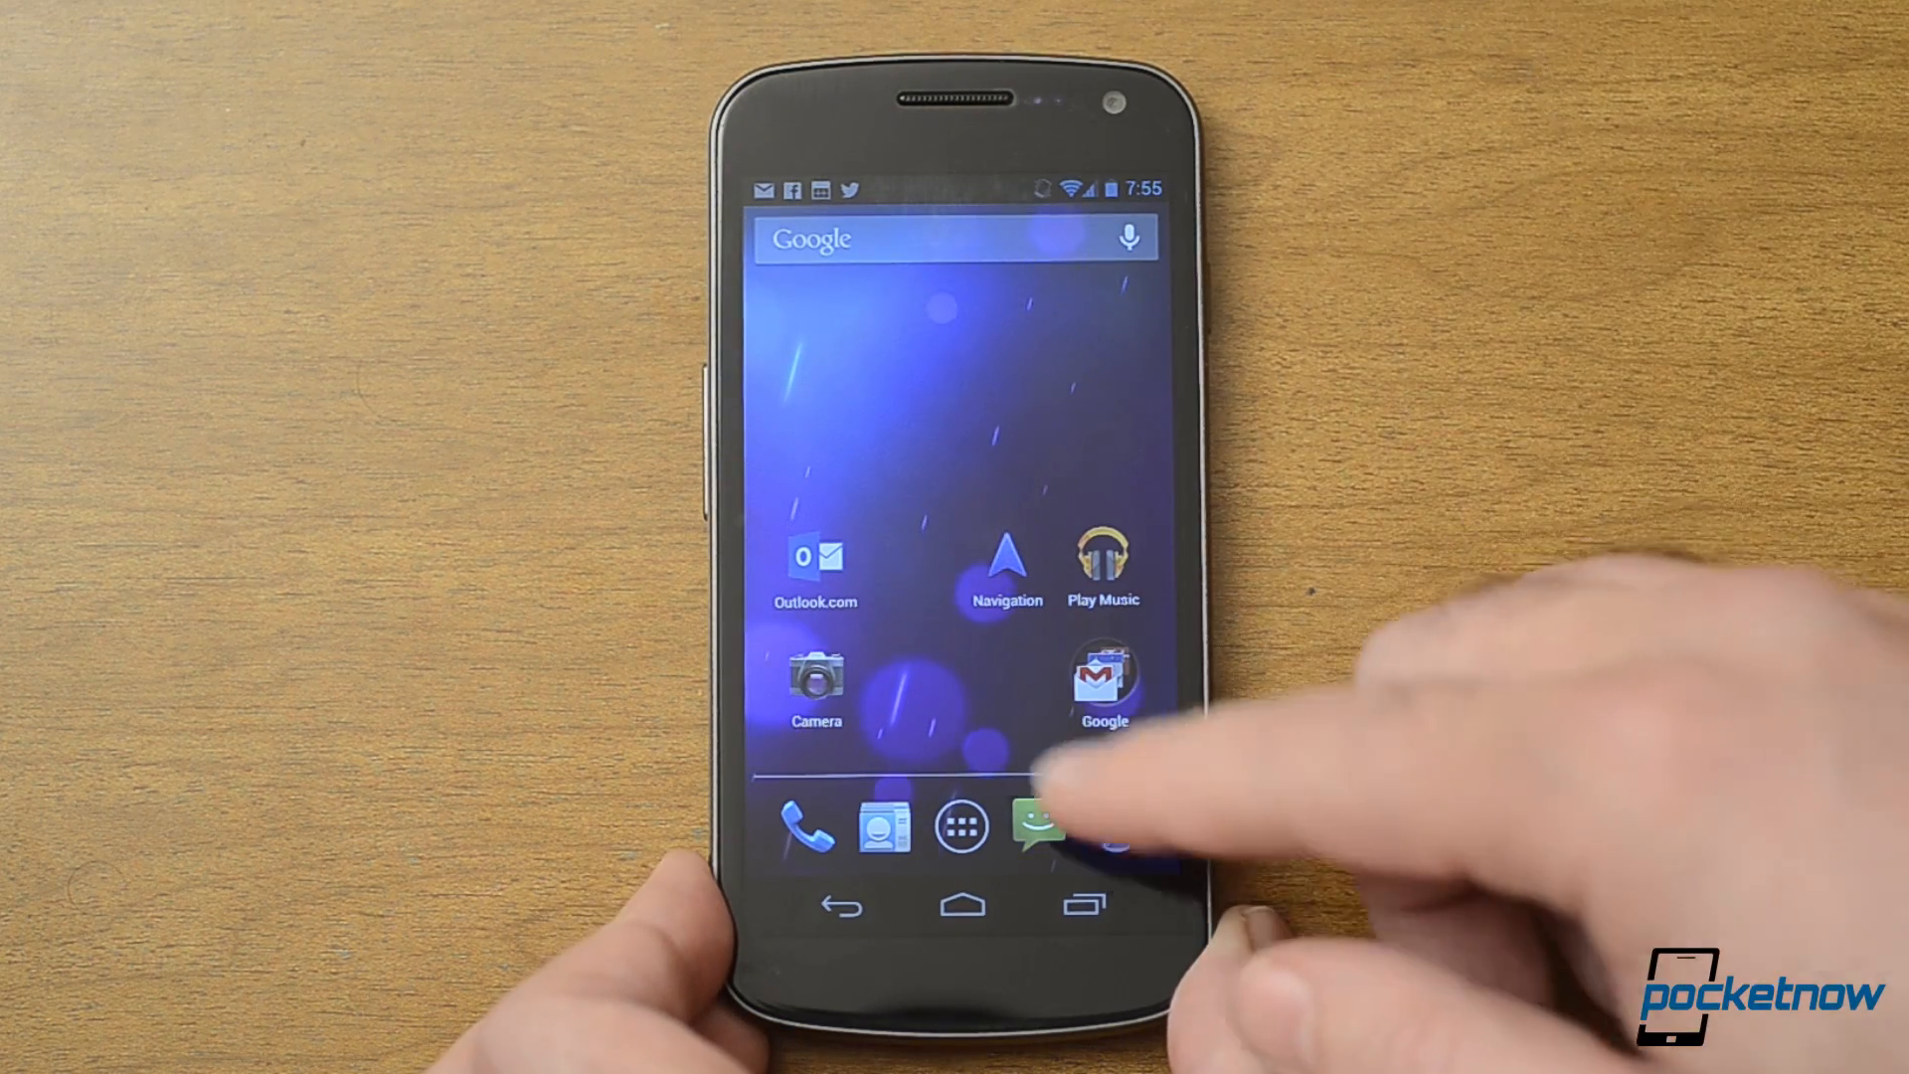
# Launch the stock Email app from All Apps onto the hotmail.com inbox (323).
pyautogui.click(964, 827)
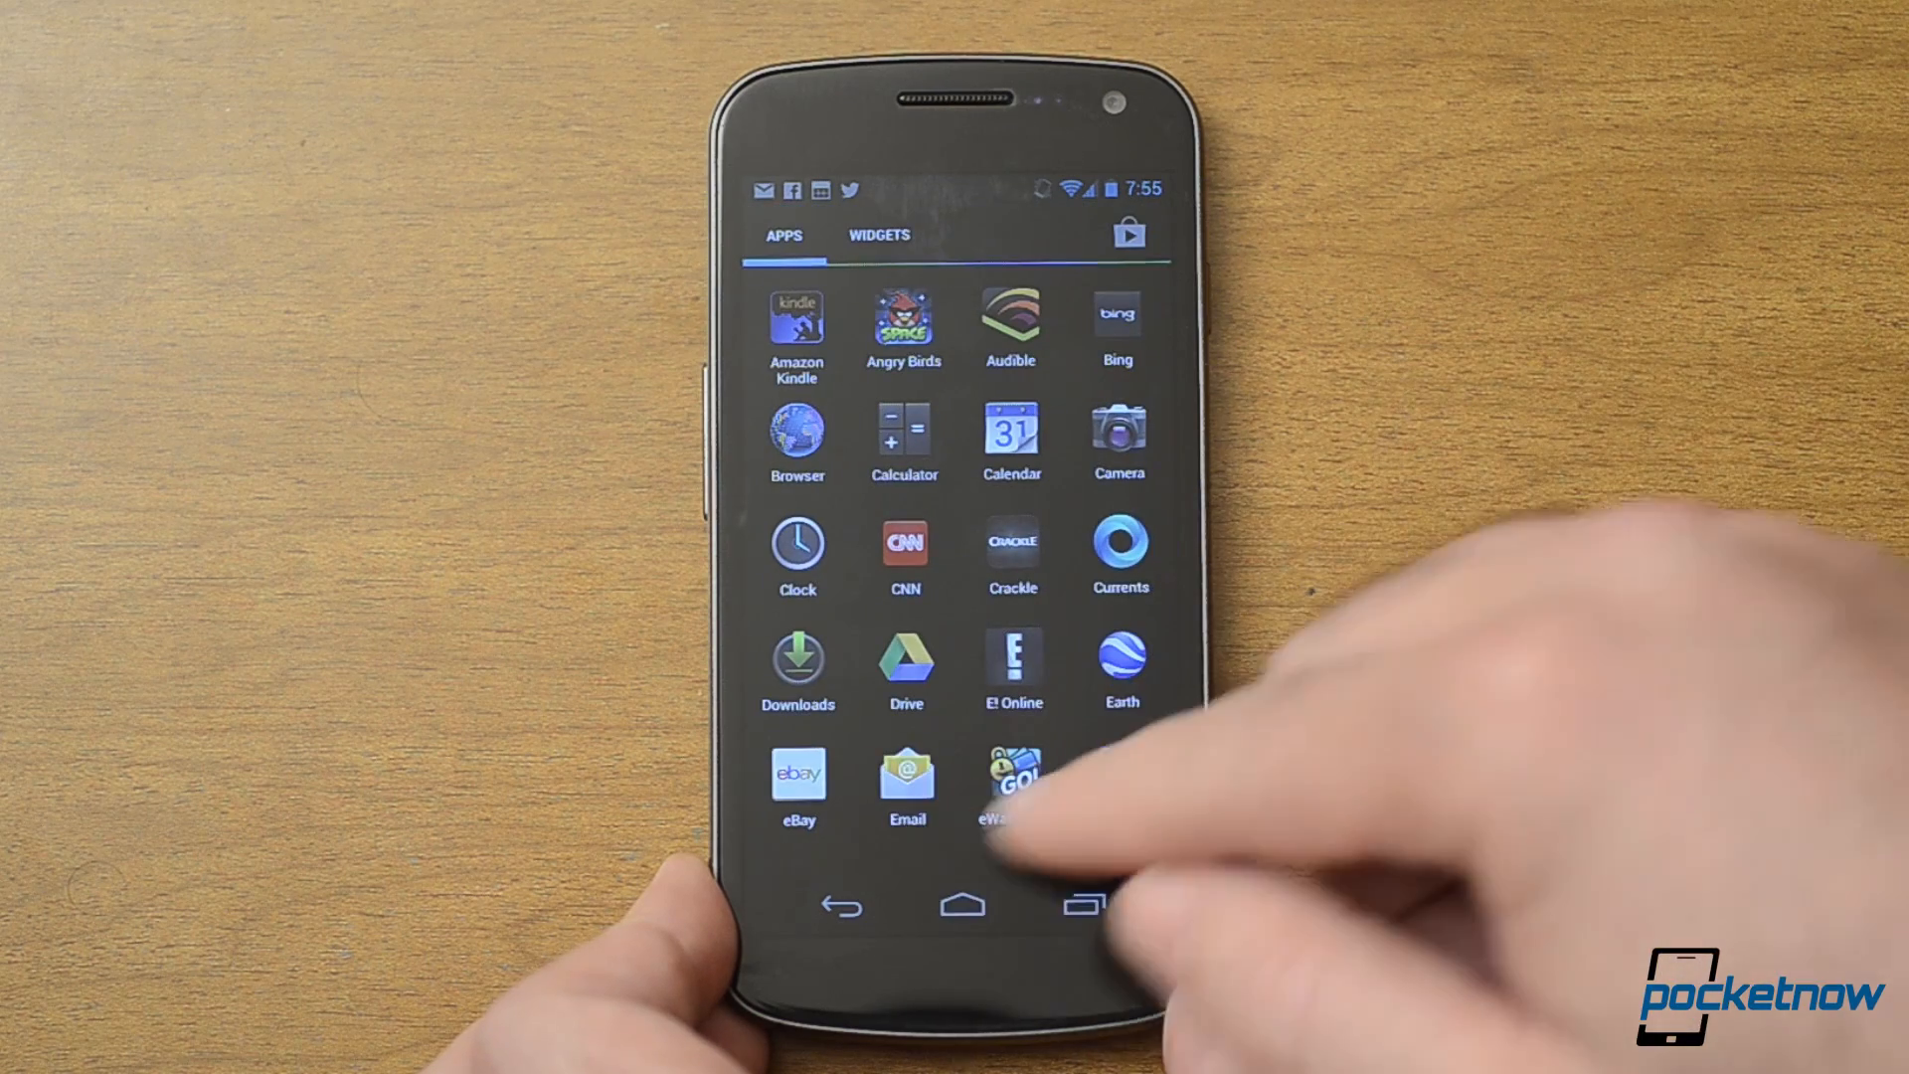
pyautogui.click(907, 778)
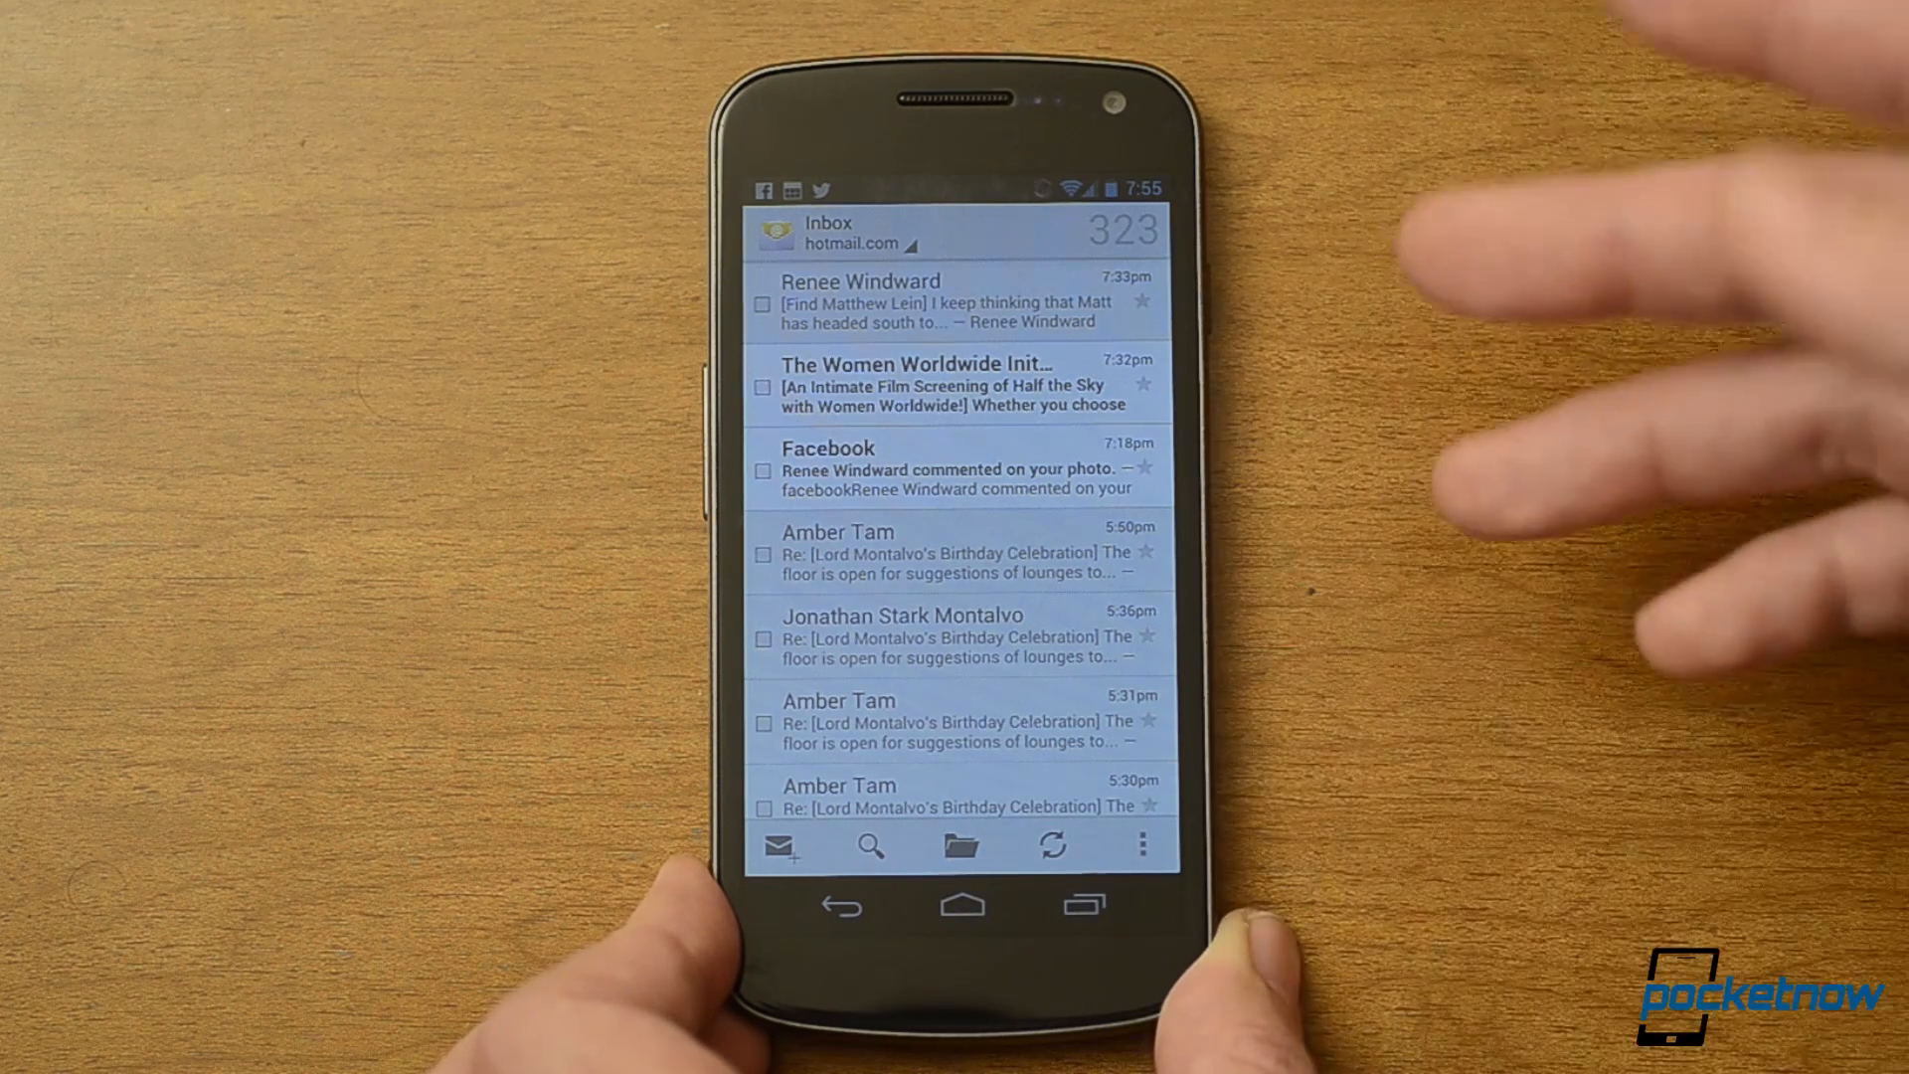
# Leave Email for the home screen showing the 323-count inbox widget.
pyautogui.click(1142, 845)
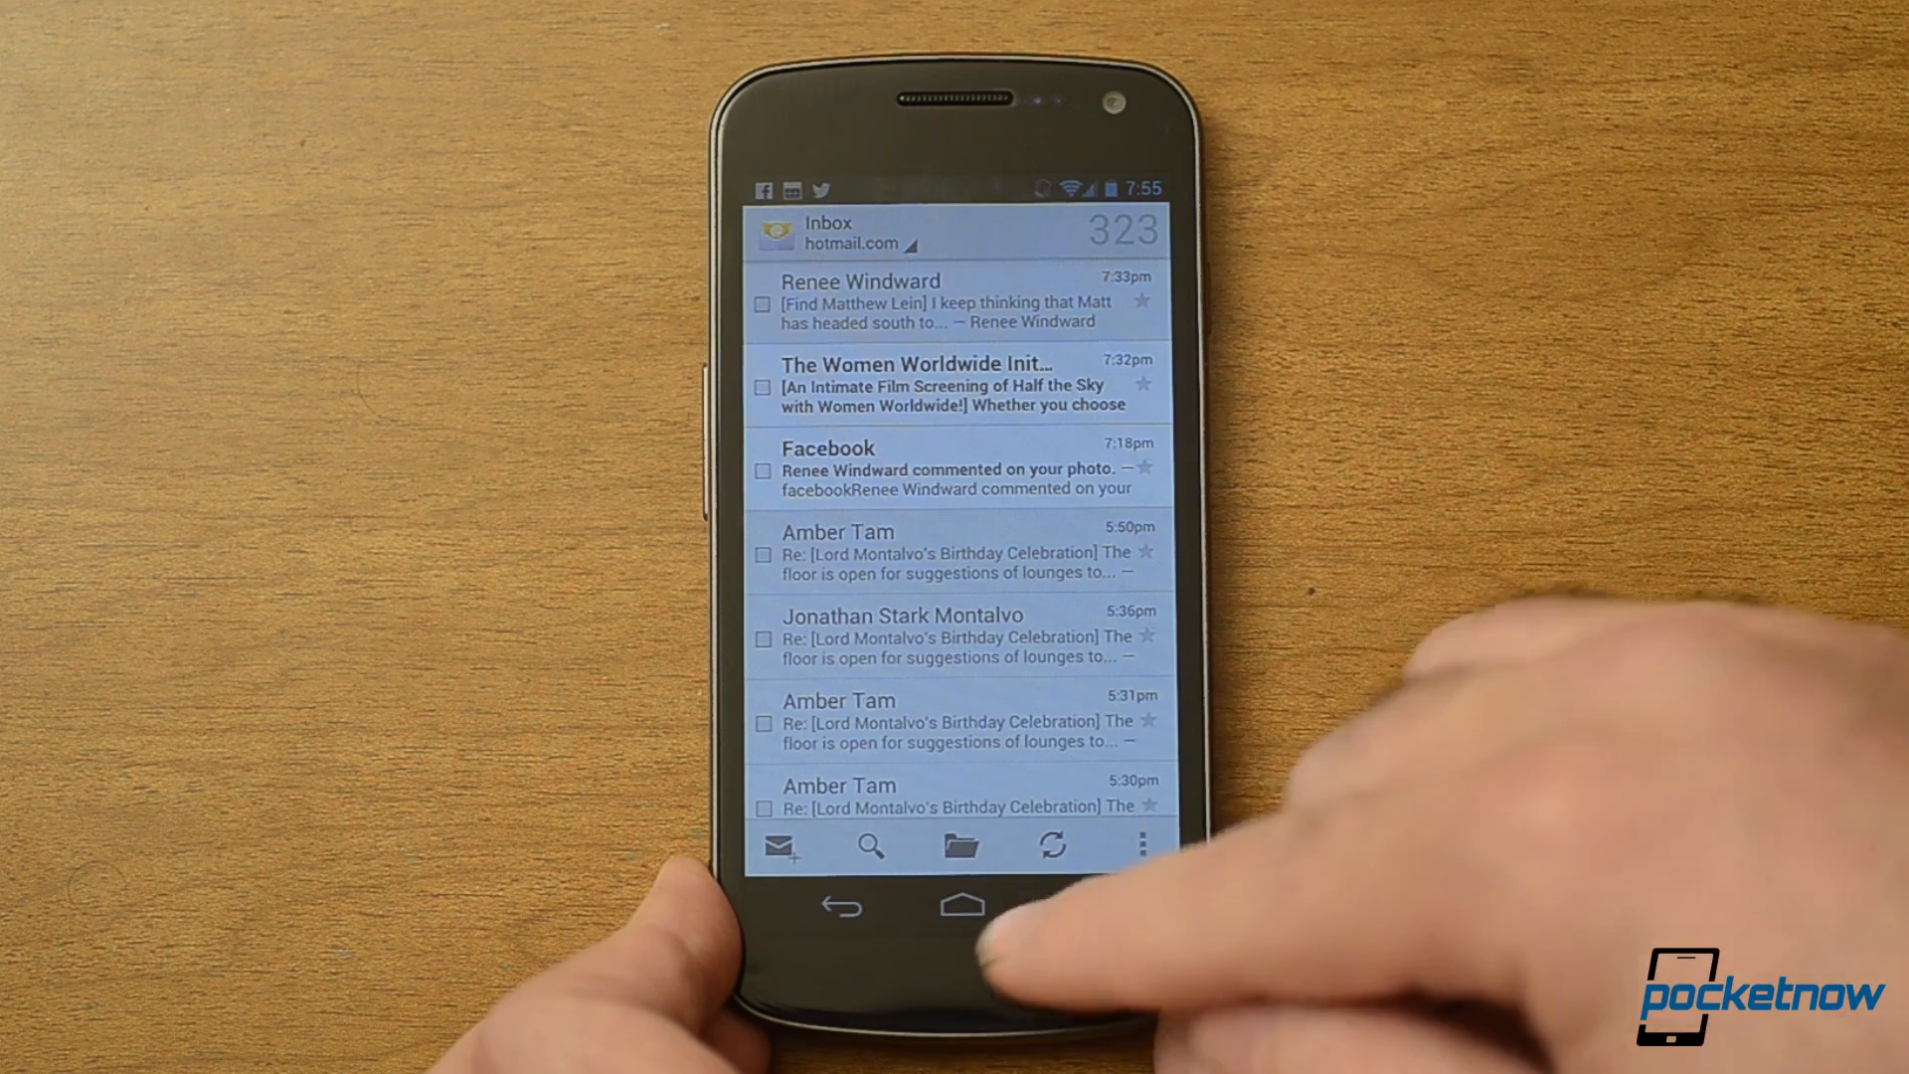
pyautogui.click(963, 907)
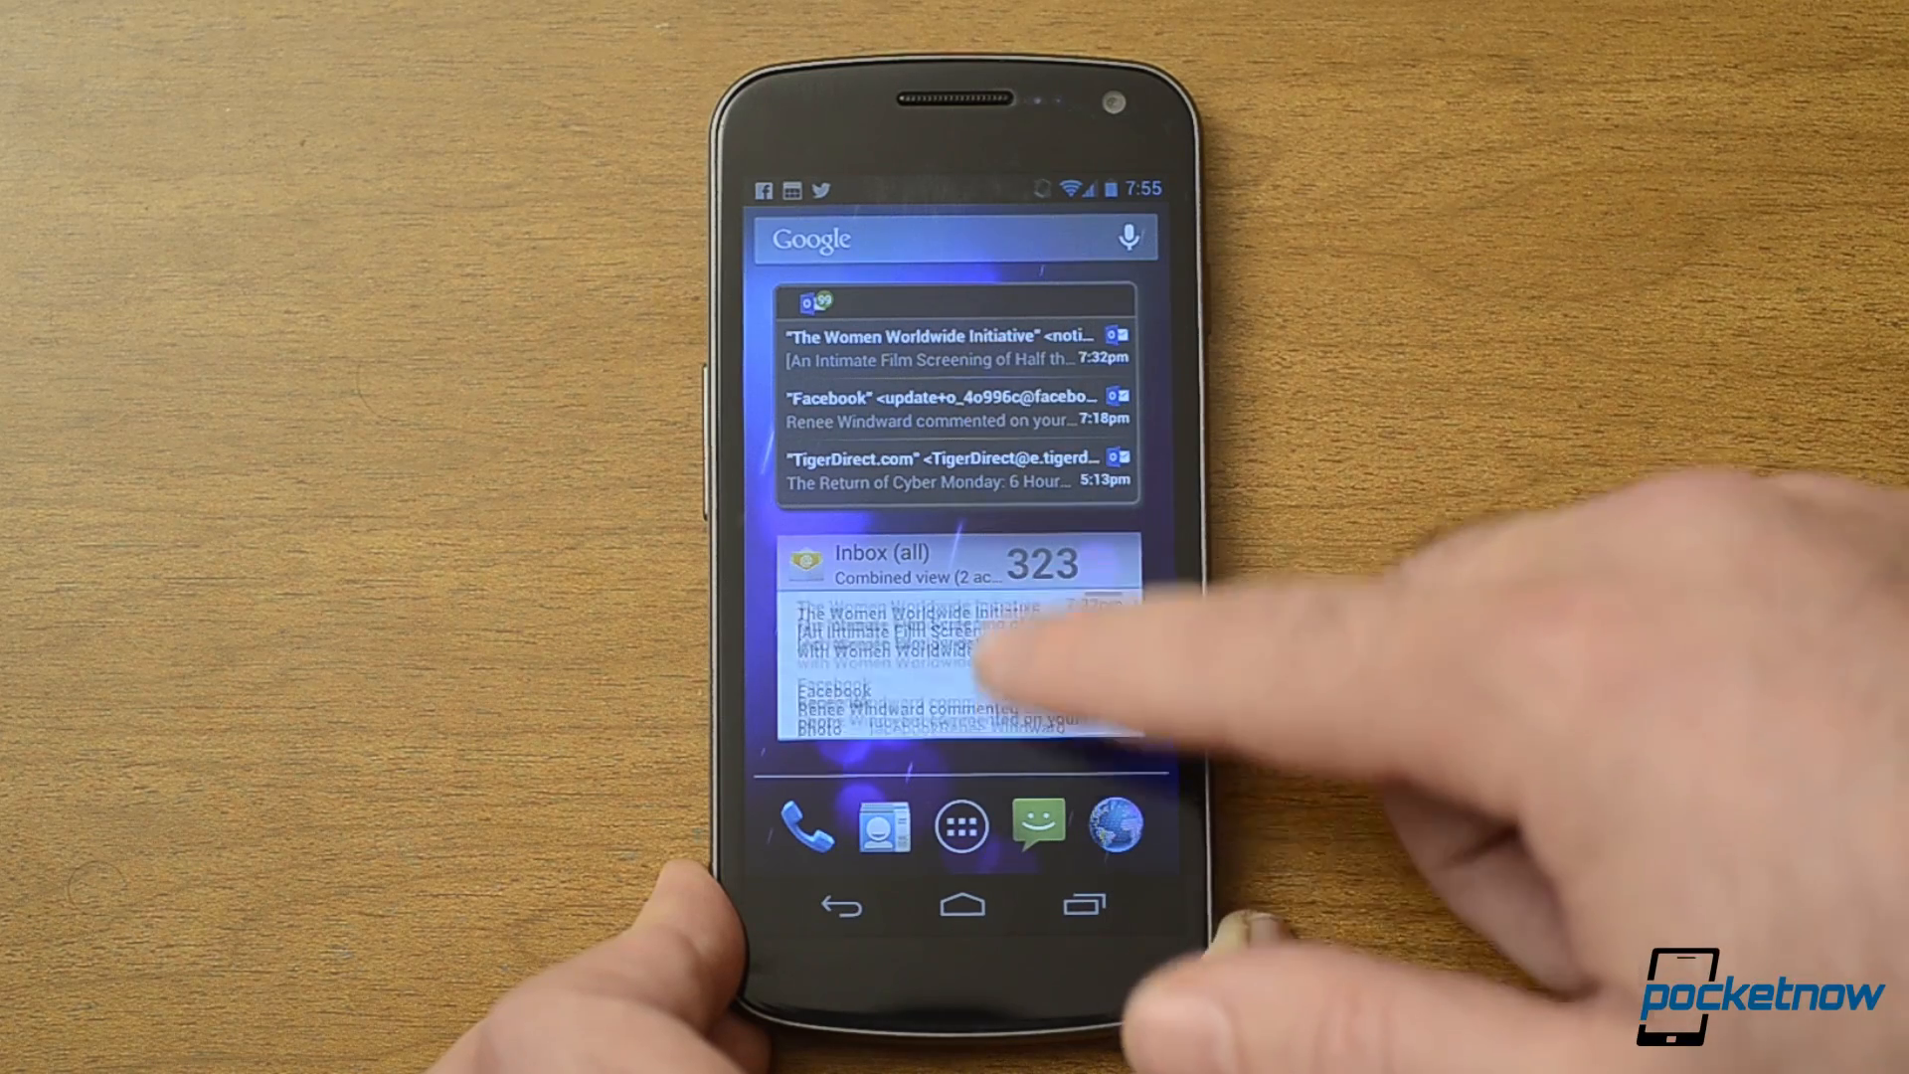
pyautogui.scroll(-3)
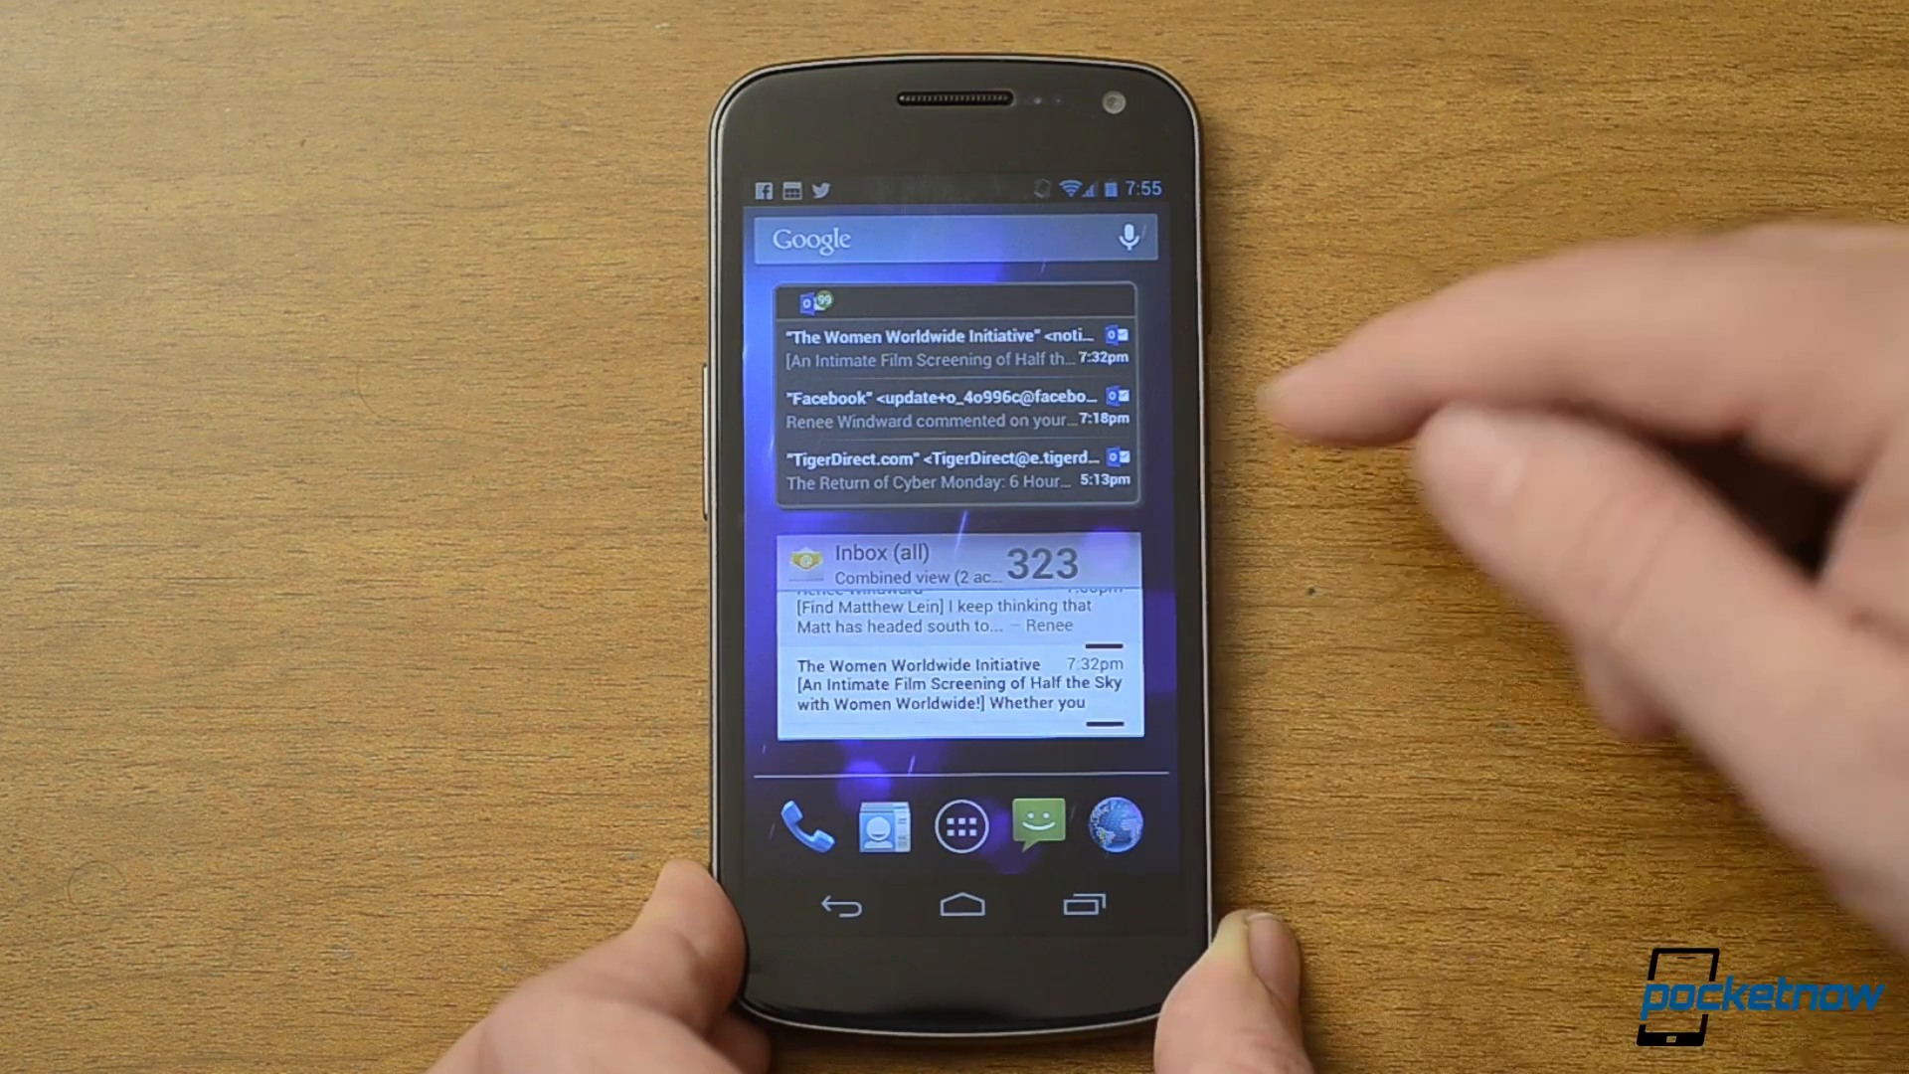